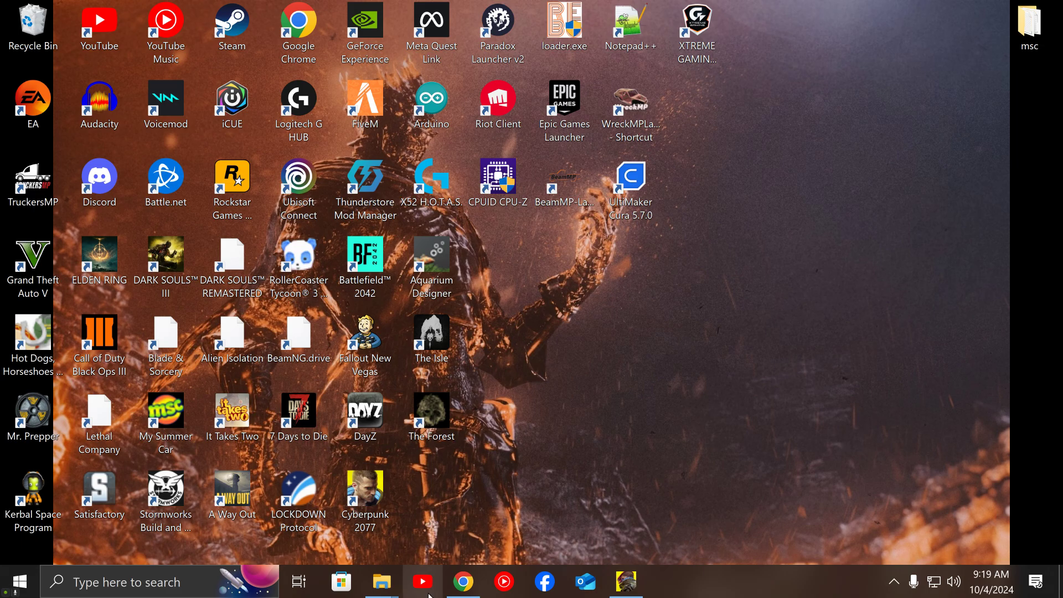
Bring back the Simple Menu mod page and scroll through it
left_click(463, 581)
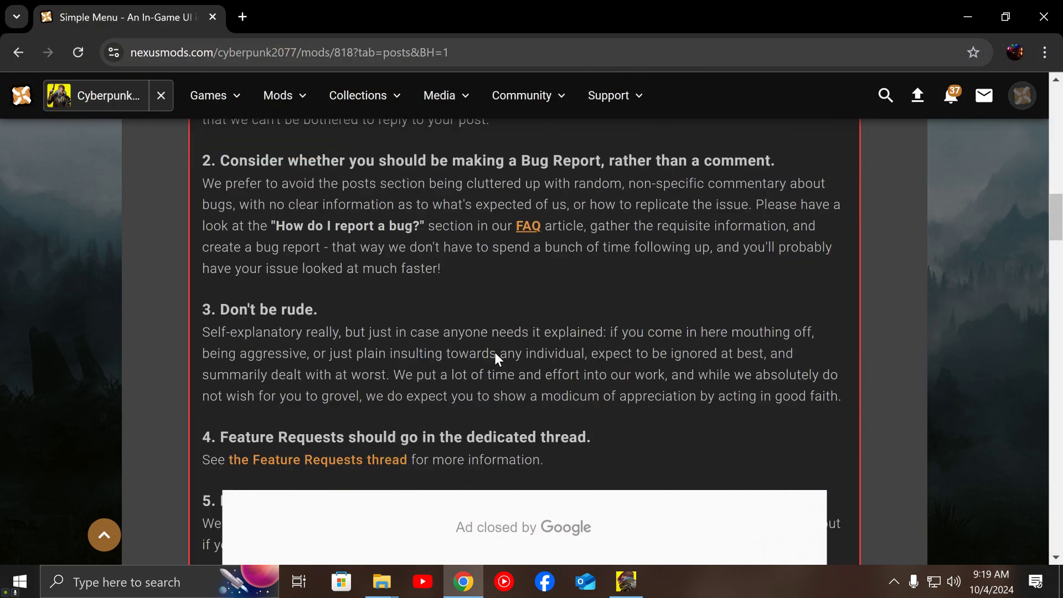
scroll("up", 3)
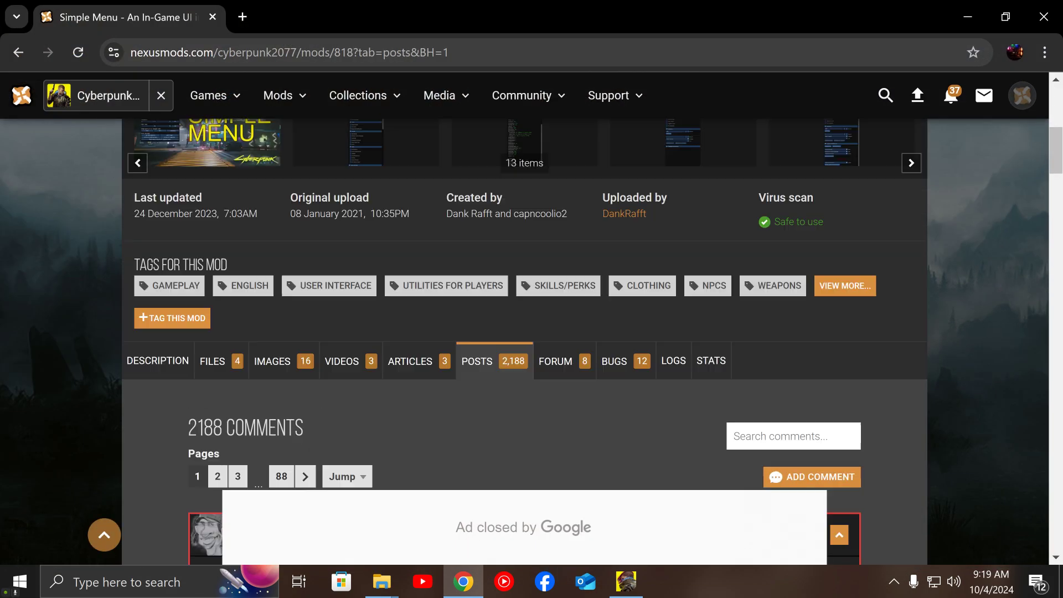
scroll("up", 3)
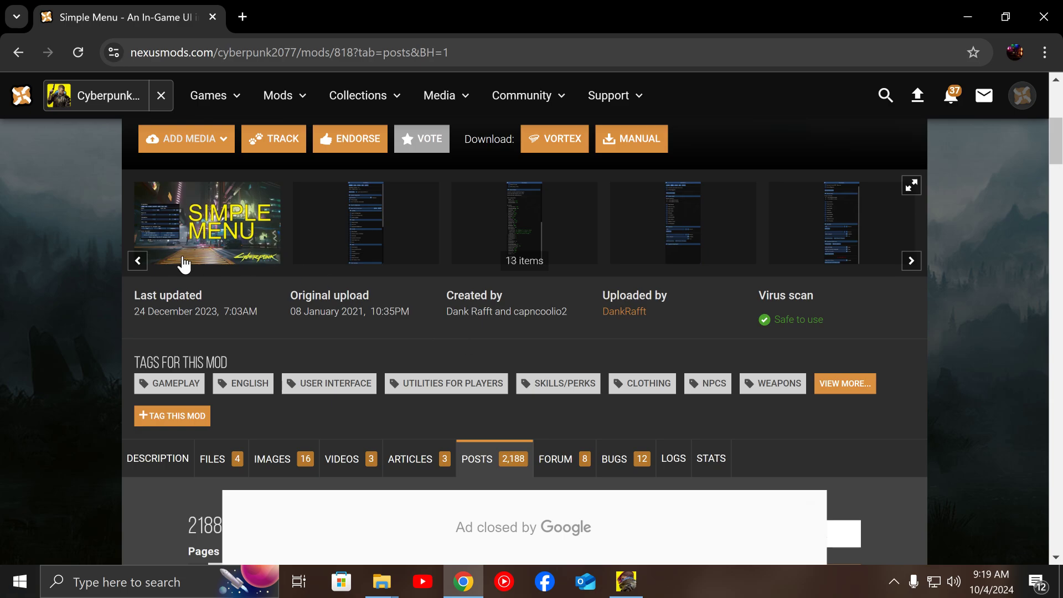
scroll("down", 3)
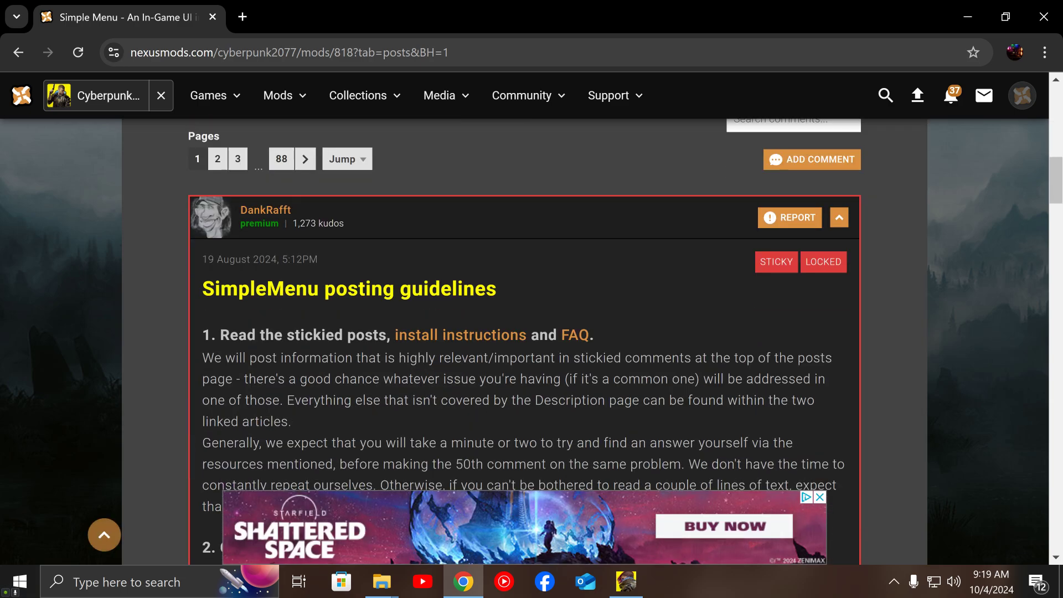
scroll("down", 3)
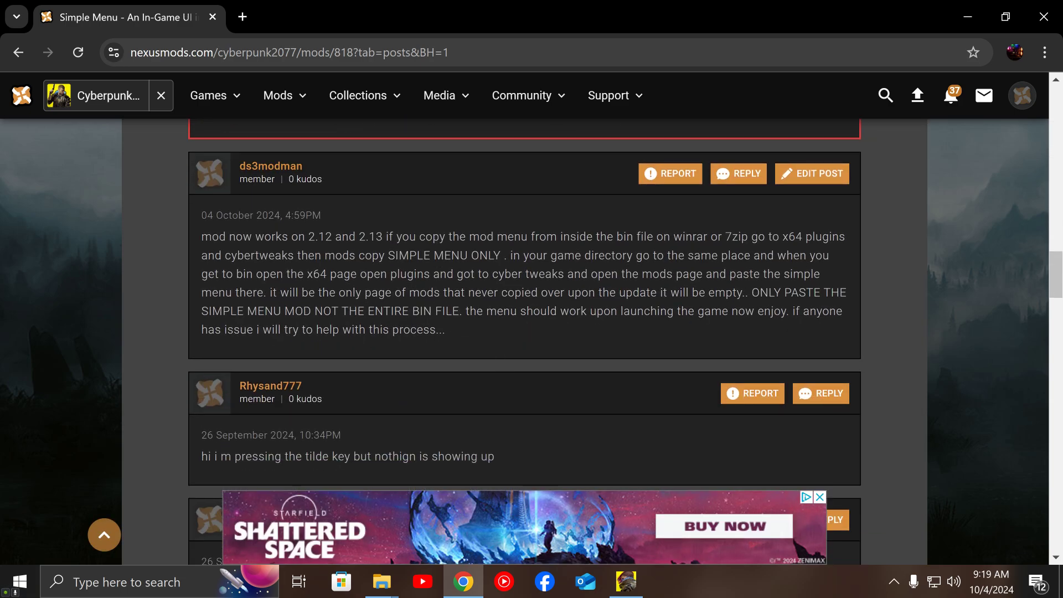
scroll("down", 3)
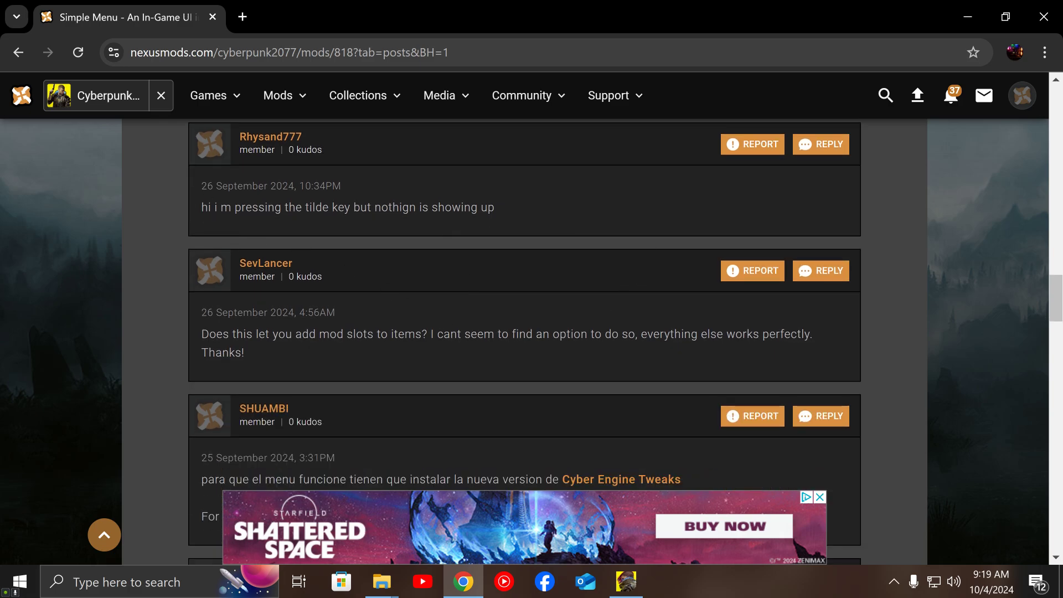
scroll("up", 3)
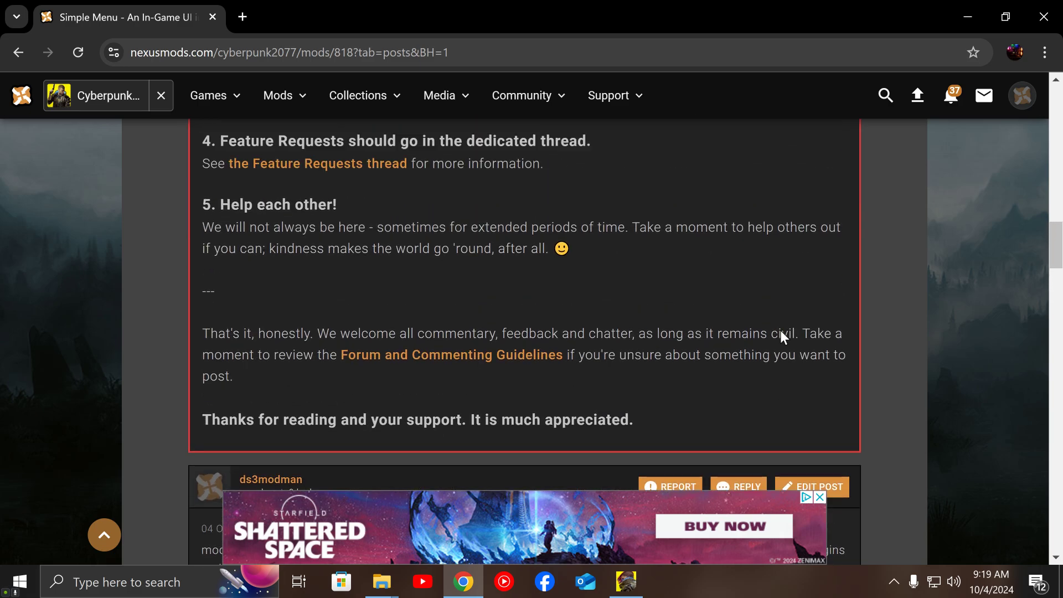
scroll("up", 3)
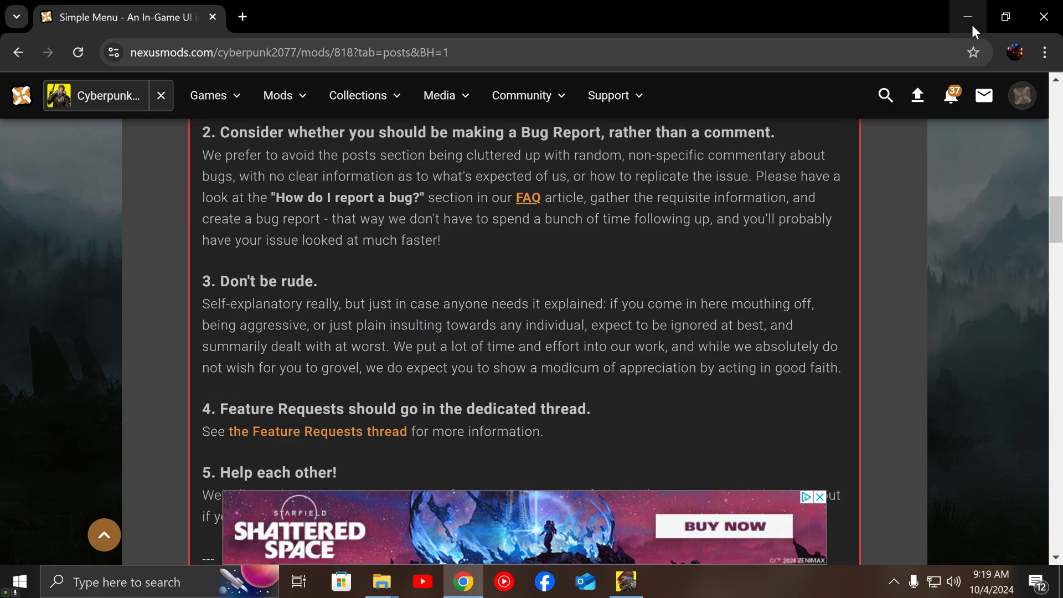
mouse_move(619, 259)
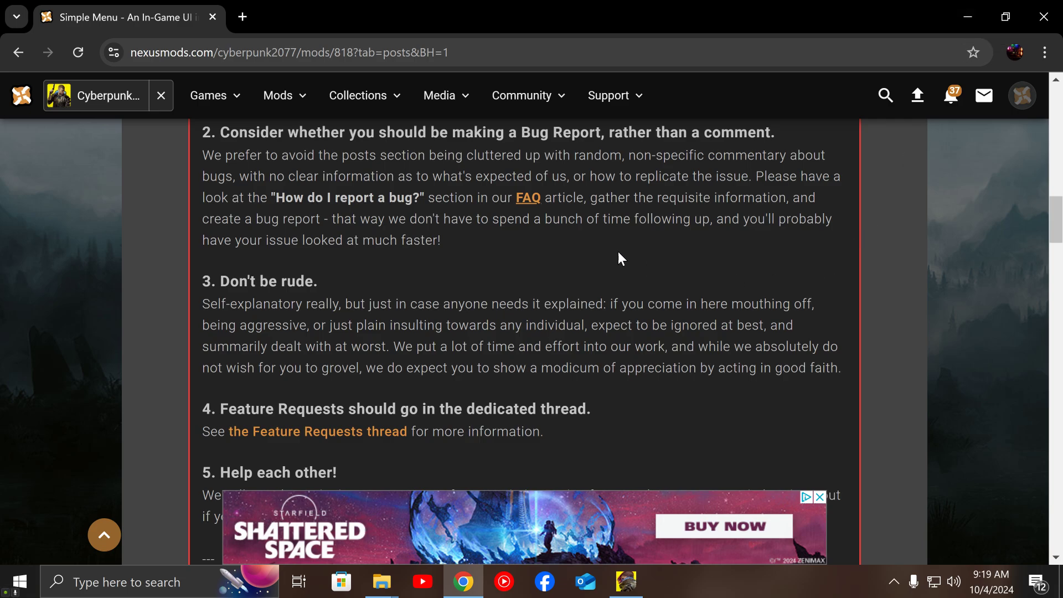
scroll("down", 3)
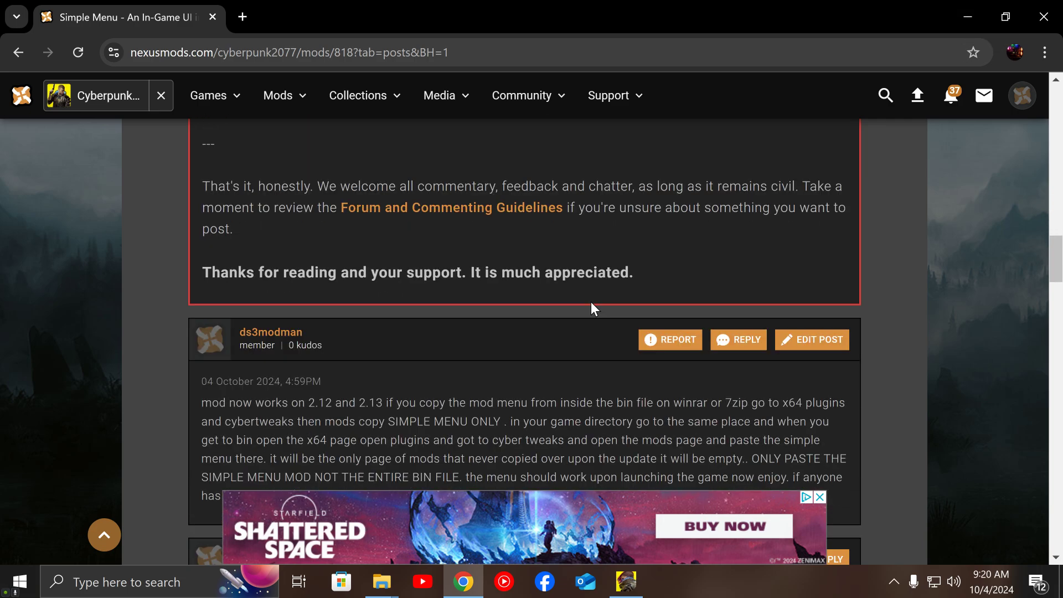
scroll("down", 3)
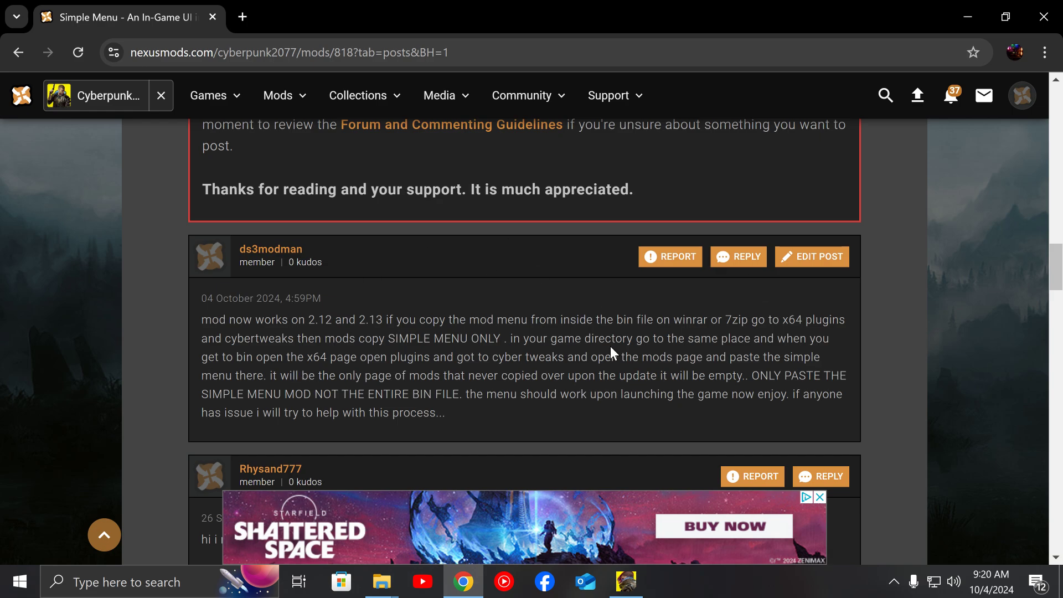
mouse_move(188, 326)
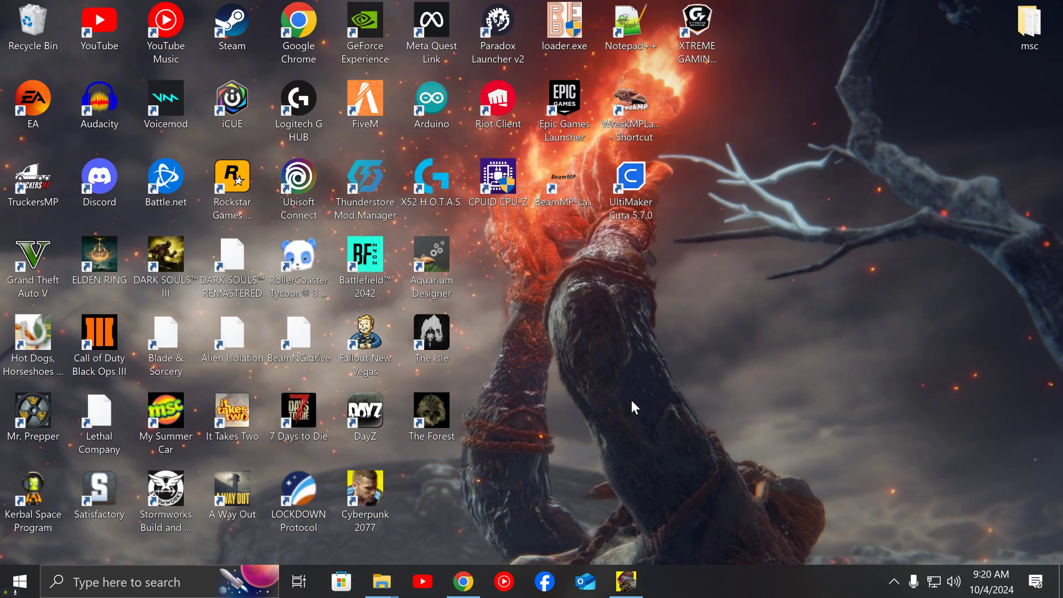
mouse_move(458, 575)
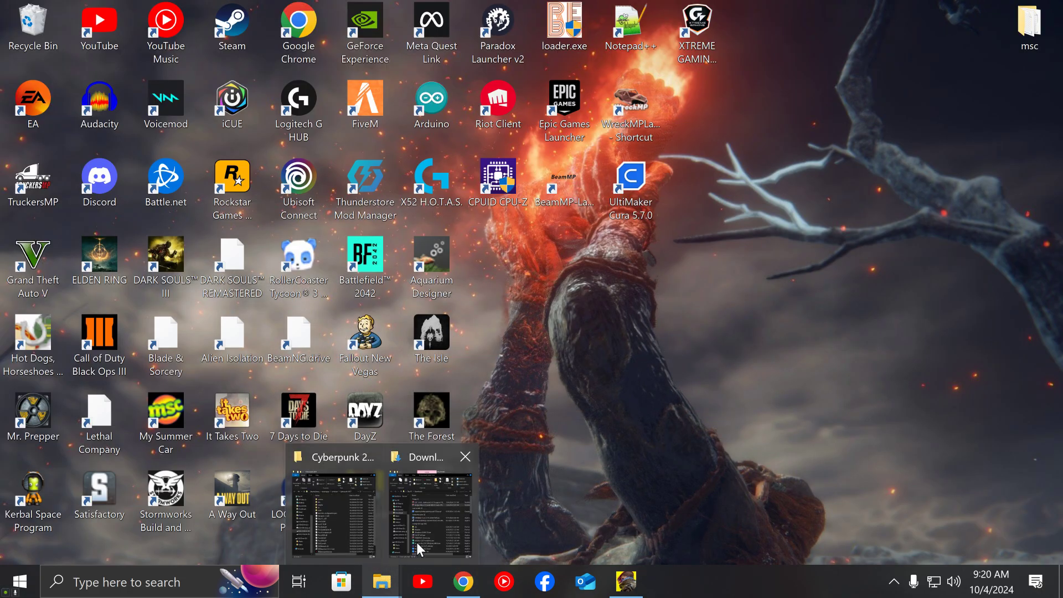
Show Downloads with the Simple Menu archive selected, then briefly view the Cyberpunk 2077 folder
left_click(431, 508)
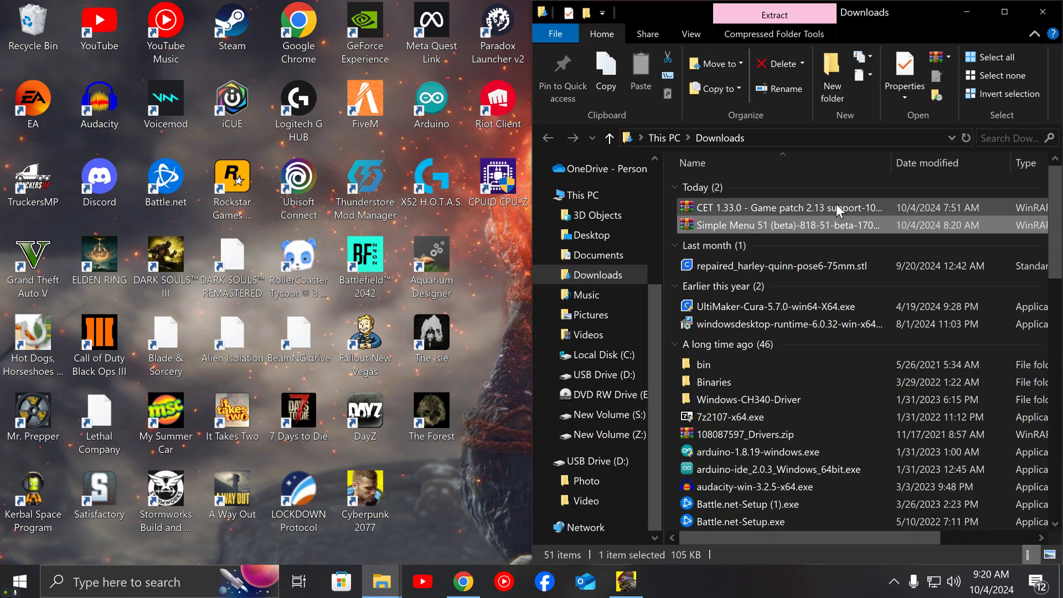
mouse_move(841, 209)
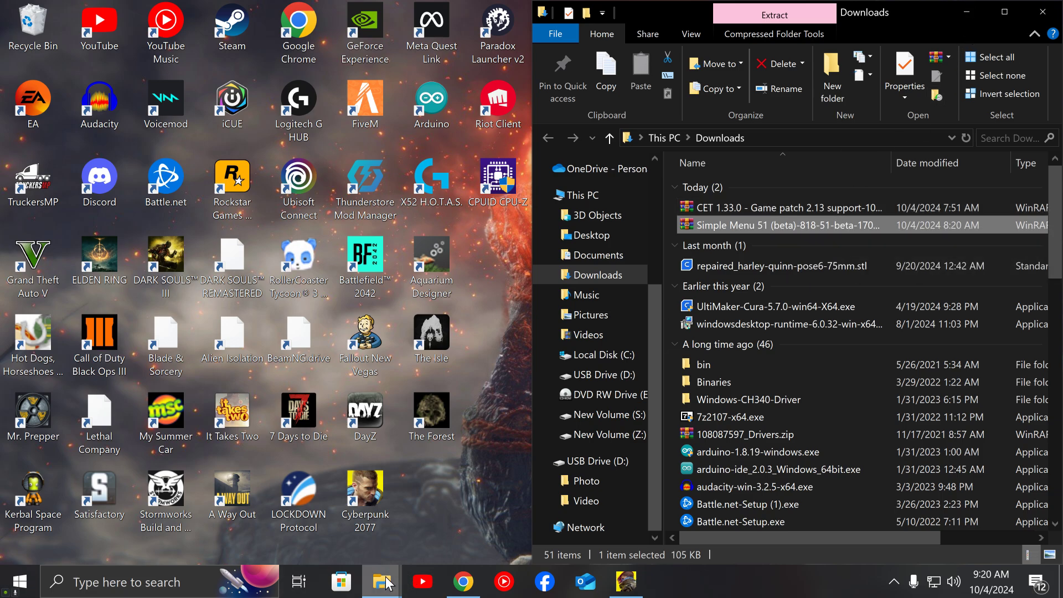
left_click(779, 208)
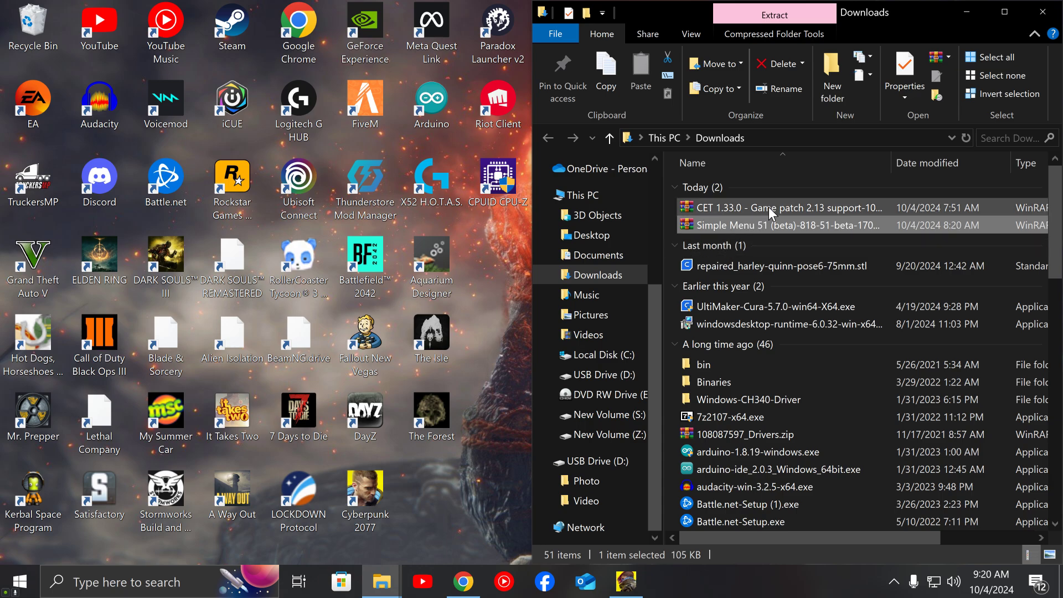
mouse_move(780, 208)
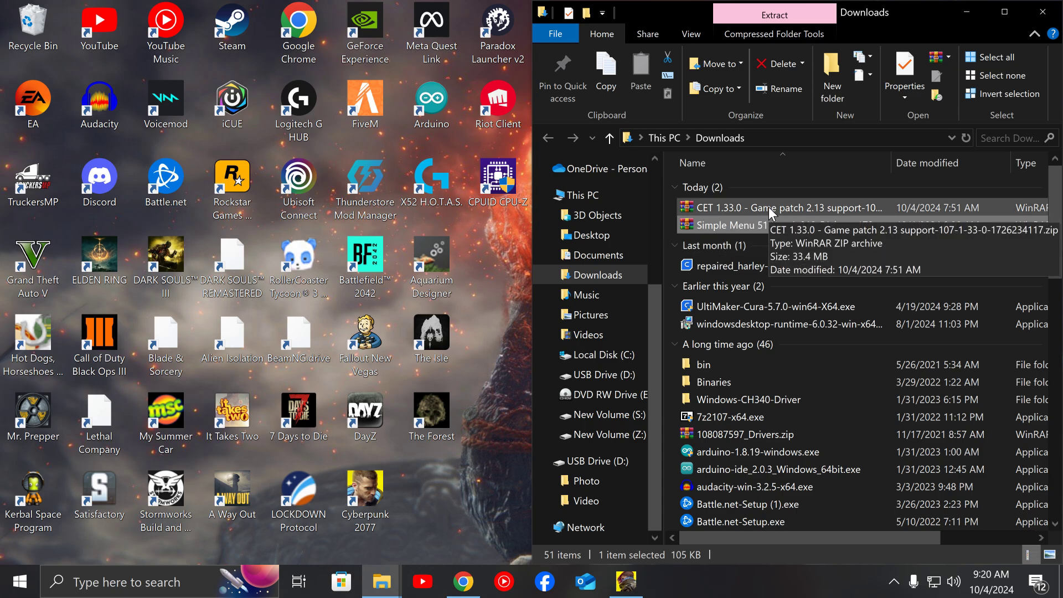
mouse_move(800, 224)
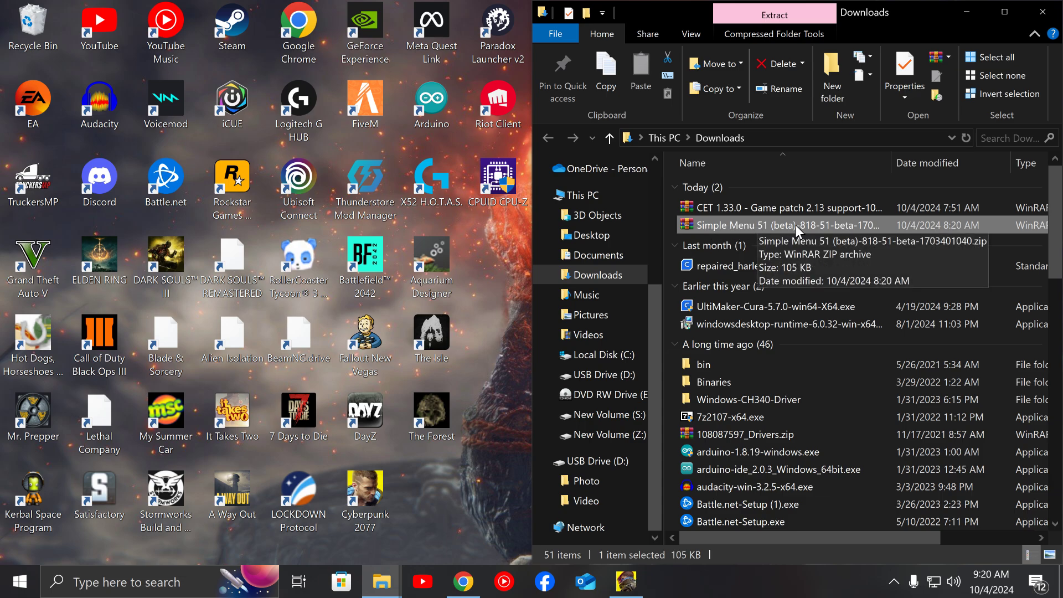
mouse_move(738, 236)
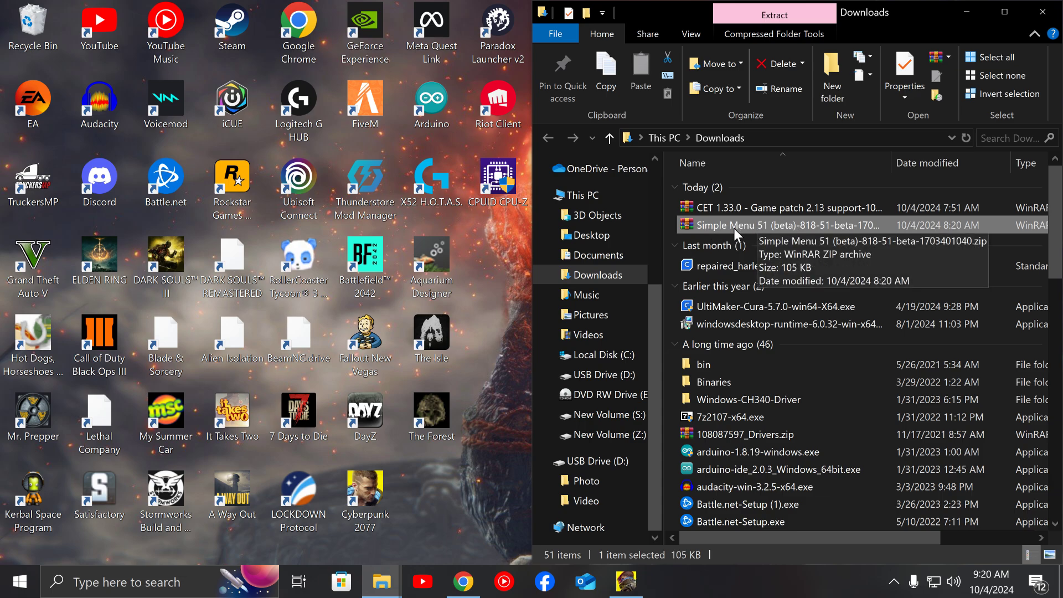
mouse_move(797, 231)
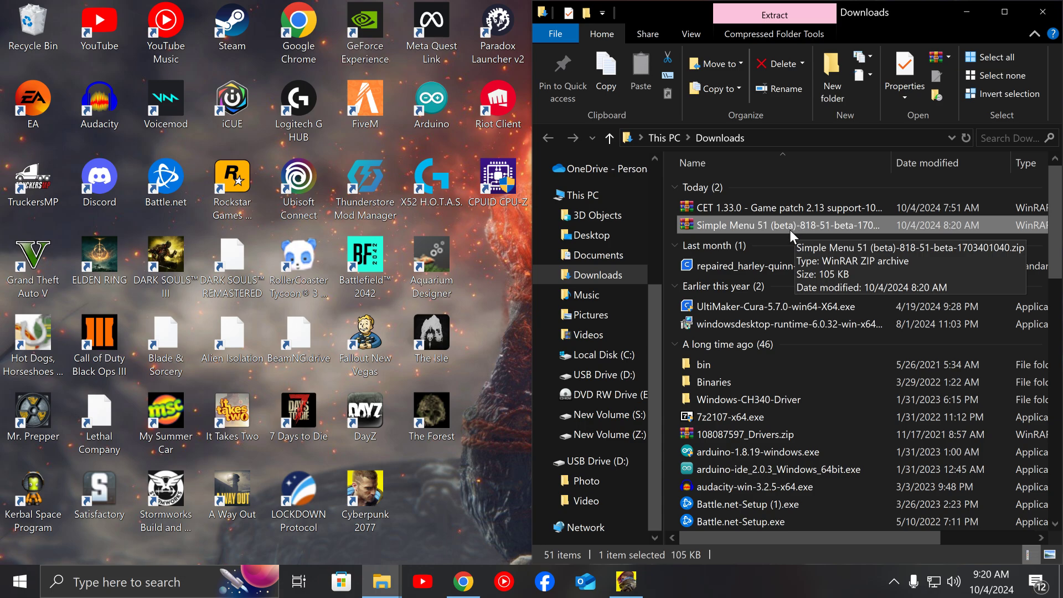
mouse_move(741, 225)
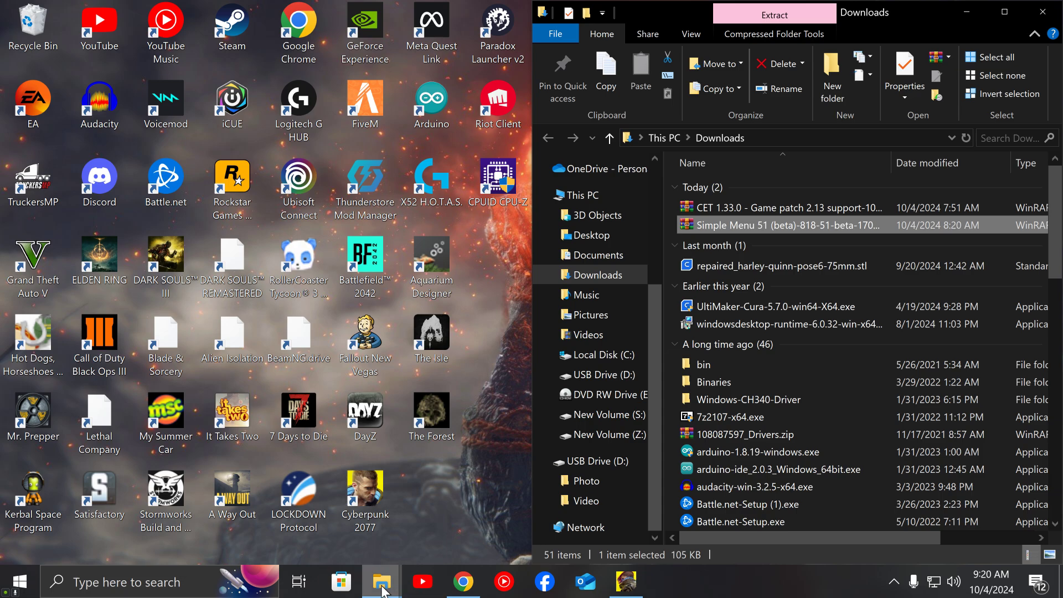
mouse_move(381, 581)
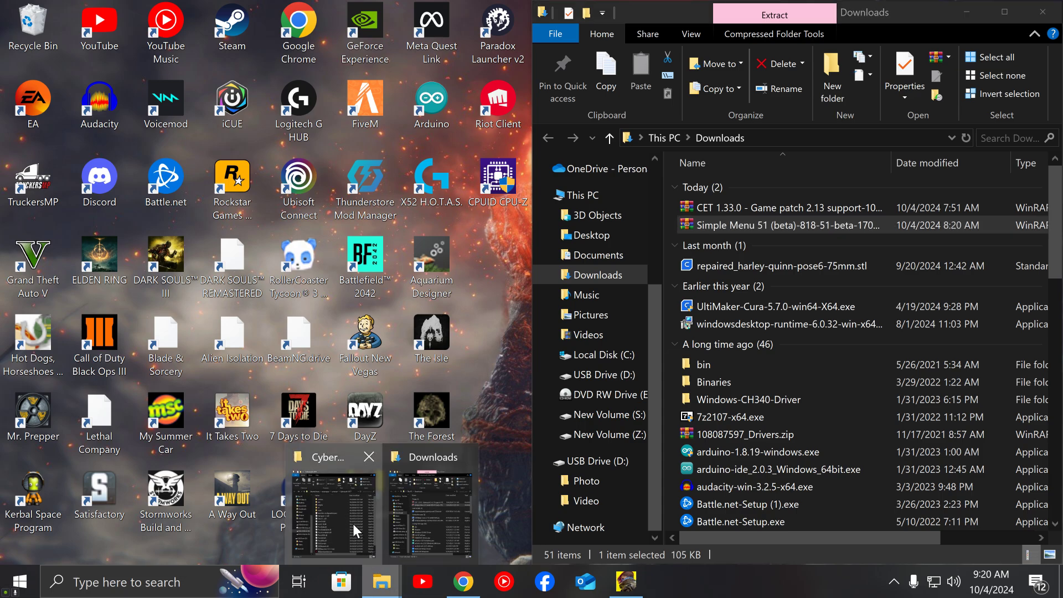
left_click(333, 501)
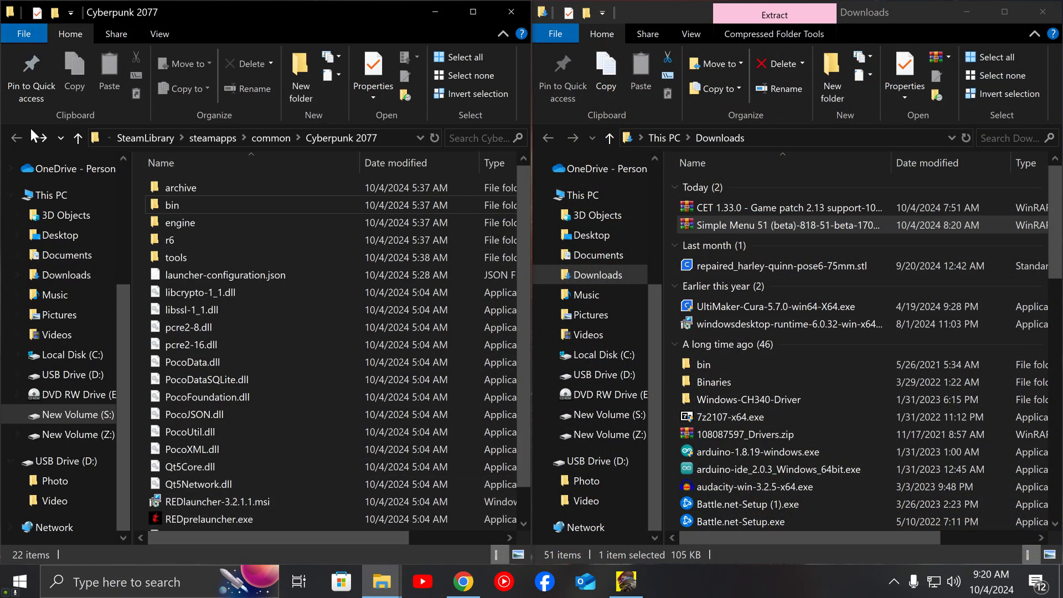
left_click(510, 12)
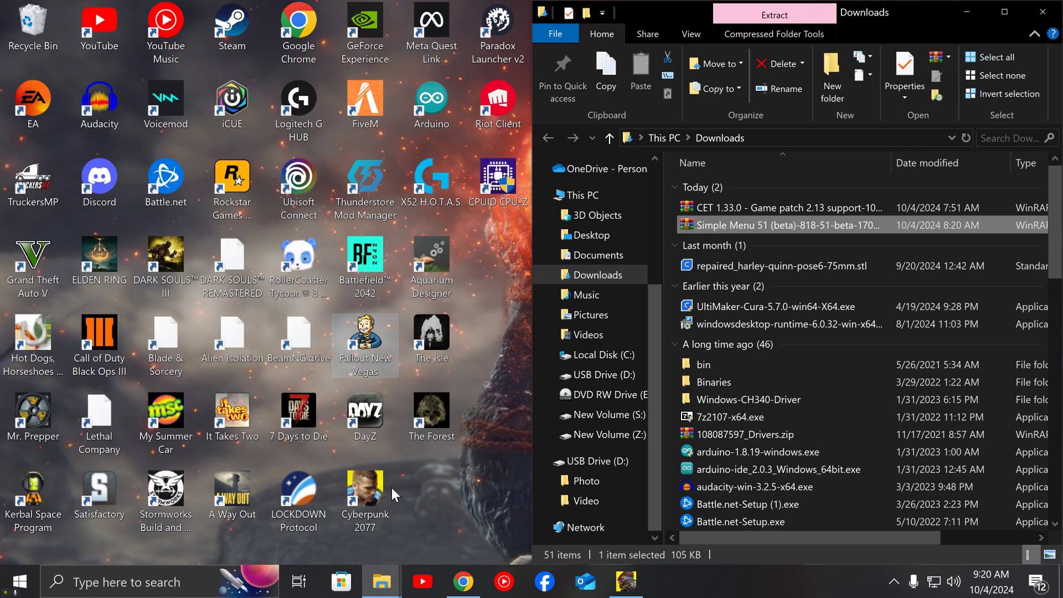
mouse_move(382, 581)
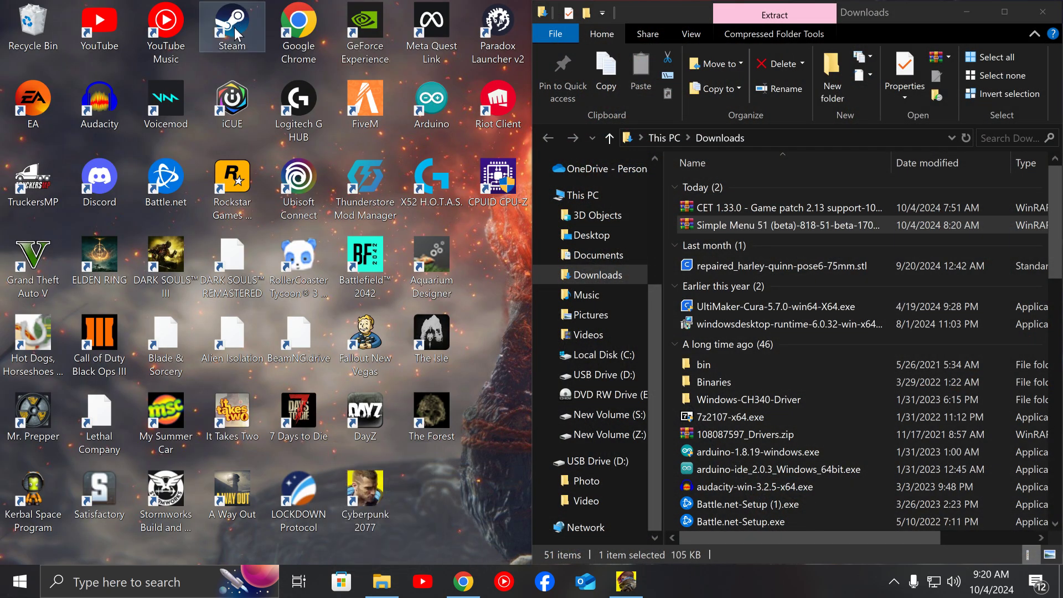
Select Cyberpunk 2077 in the Steam library and browse its installed files
left_click(232, 25)
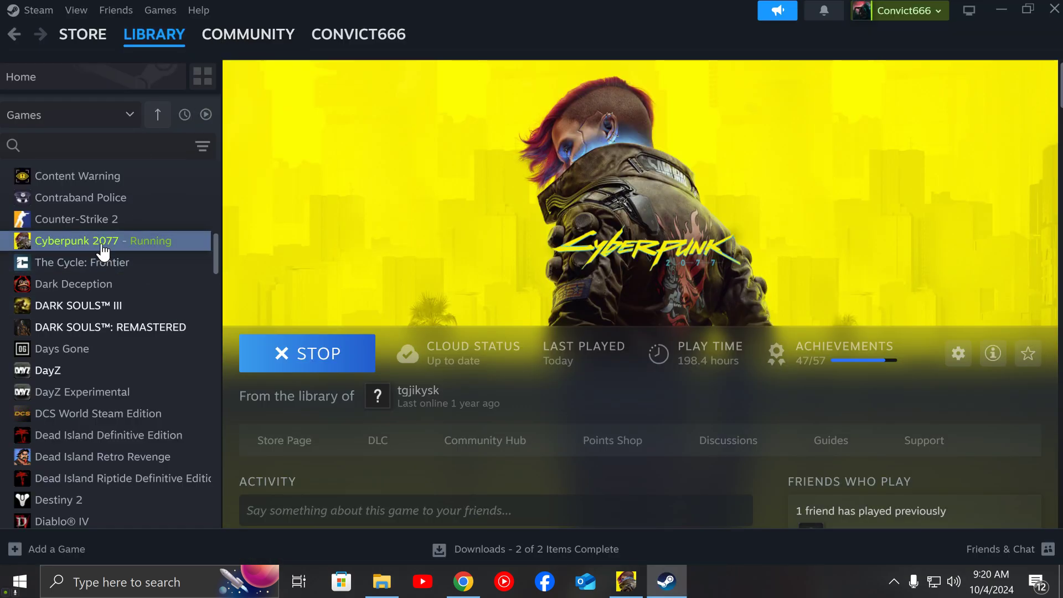
mouse_move(159, 371)
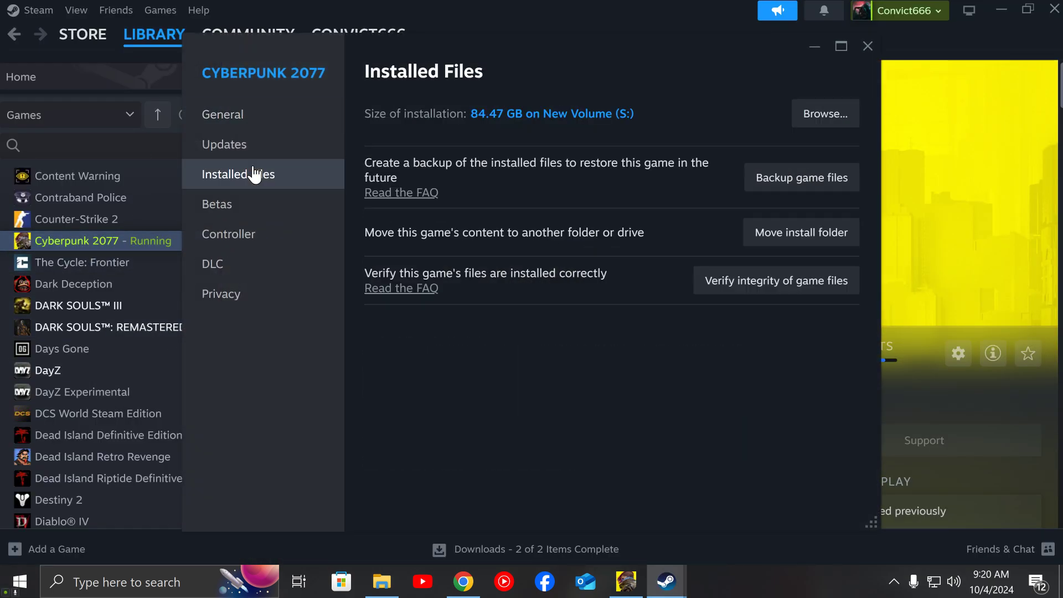
left_click(825, 113)
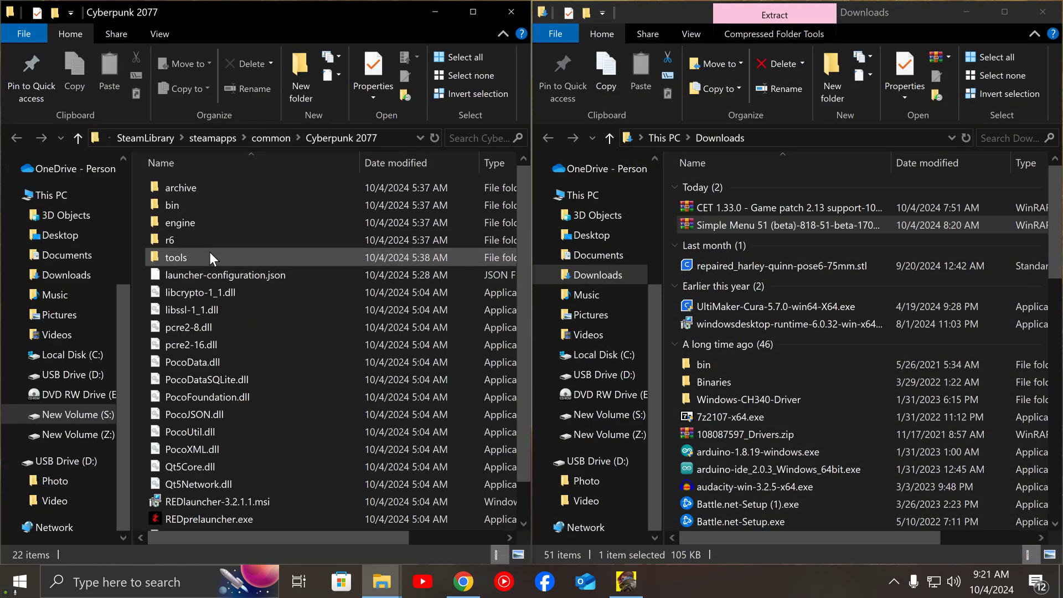
Open the game's bin folder, then the nested bin and its x64 folder
double_click(172, 205)
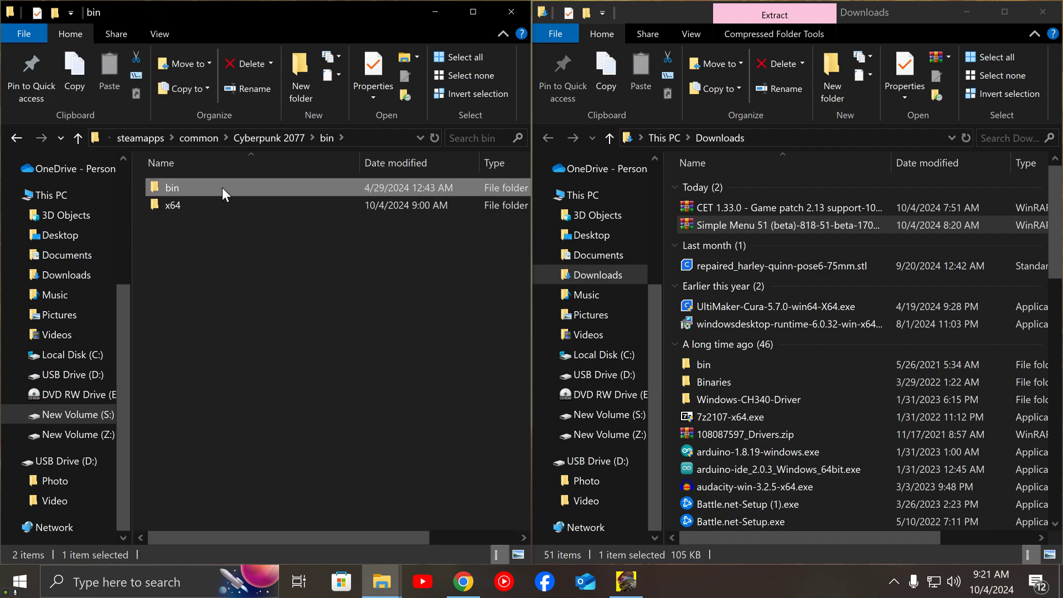
double_click(173, 205)
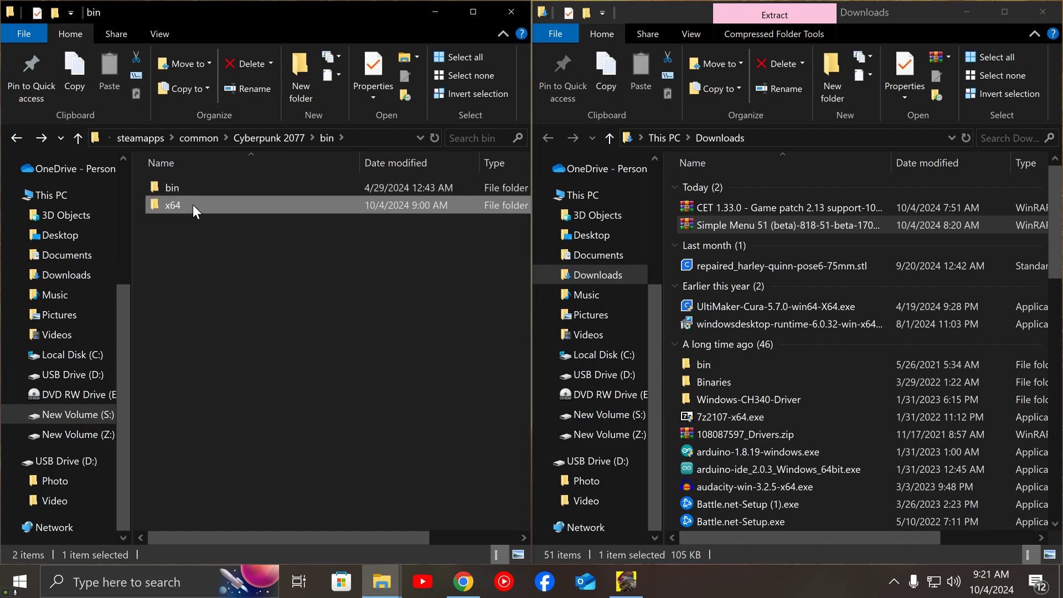
left_click(172, 187)
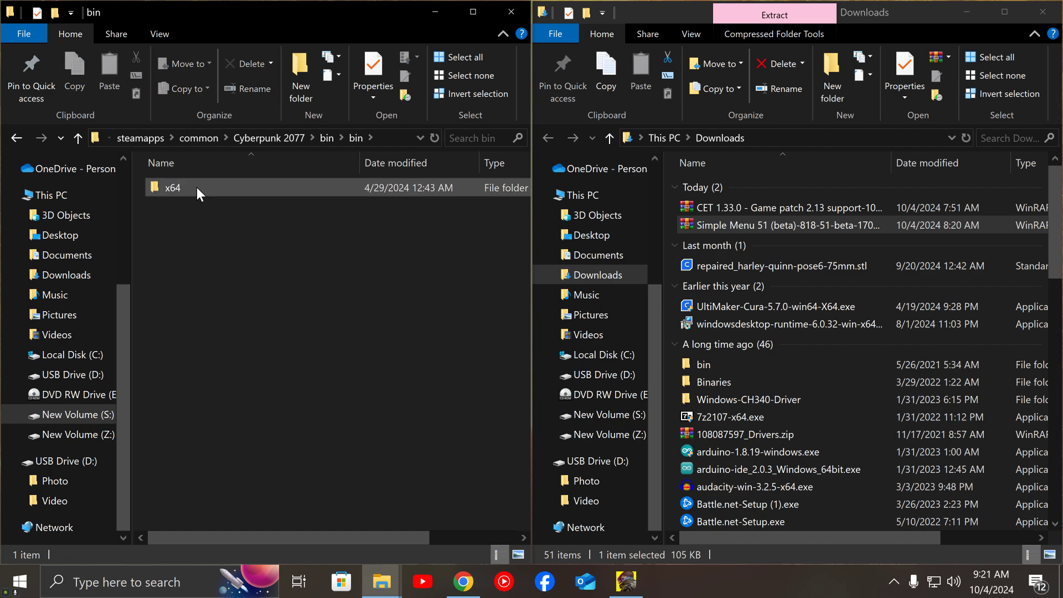
double_click(173, 188)
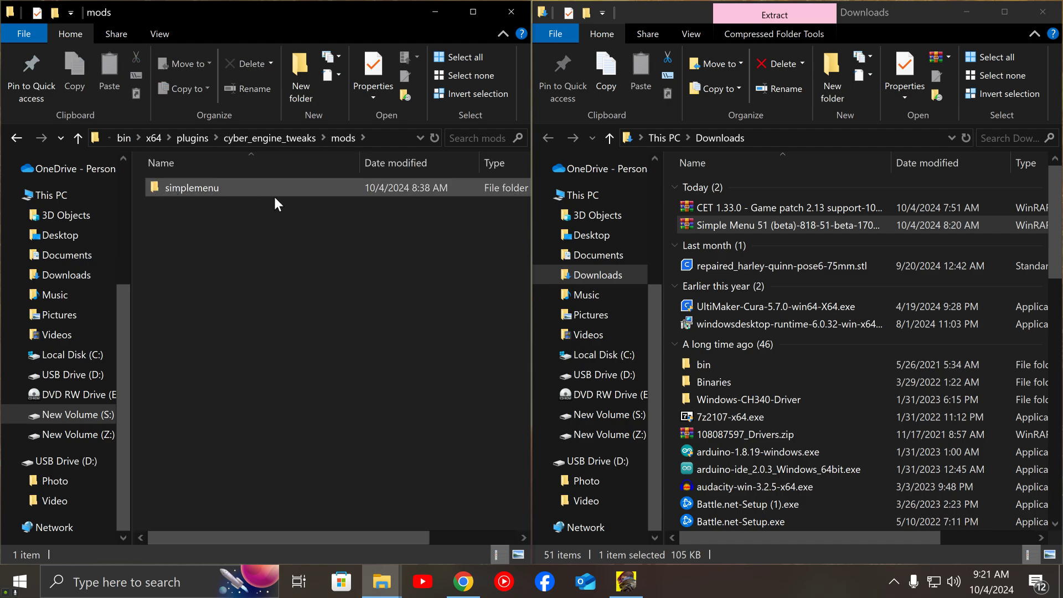
mouse_move(199, 200)
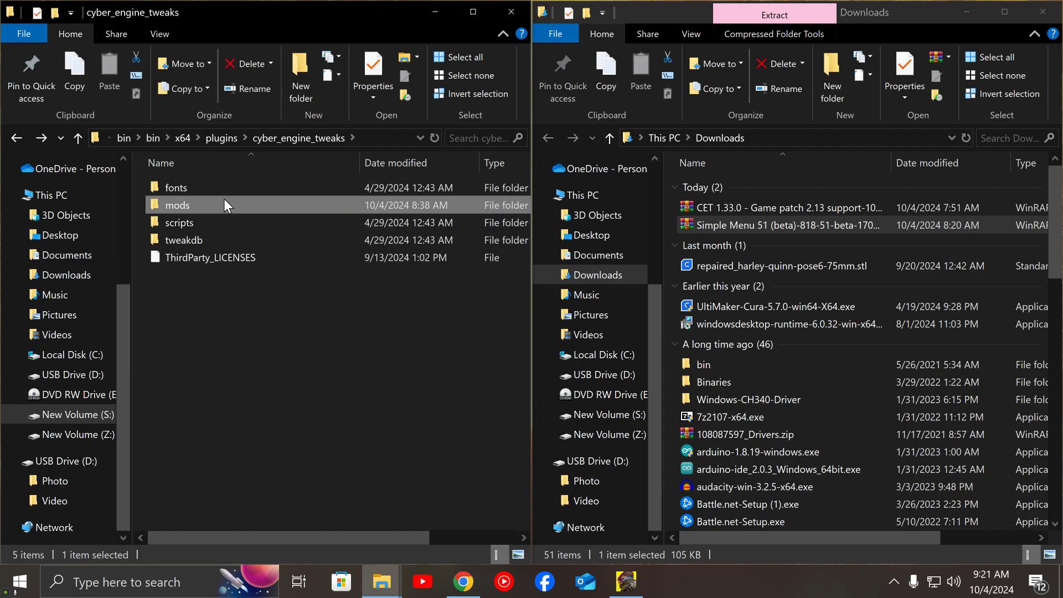
Go to the main bin\x64 folder and open plugins, then cyber_engine_tweaks
left_click(182, 138)
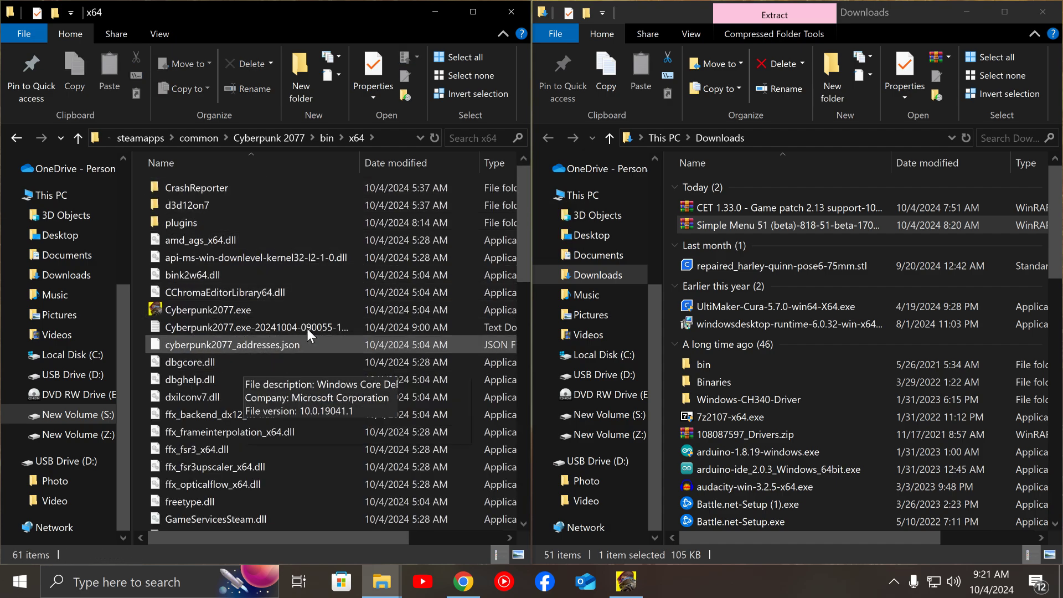
mouse_move(277, 278)
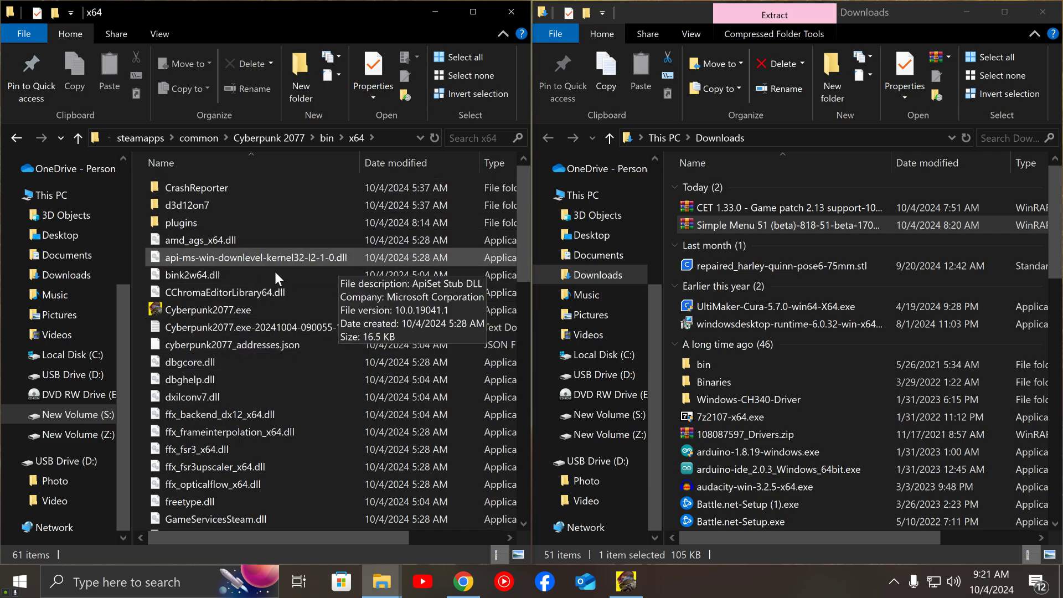
scroll("down", 3)
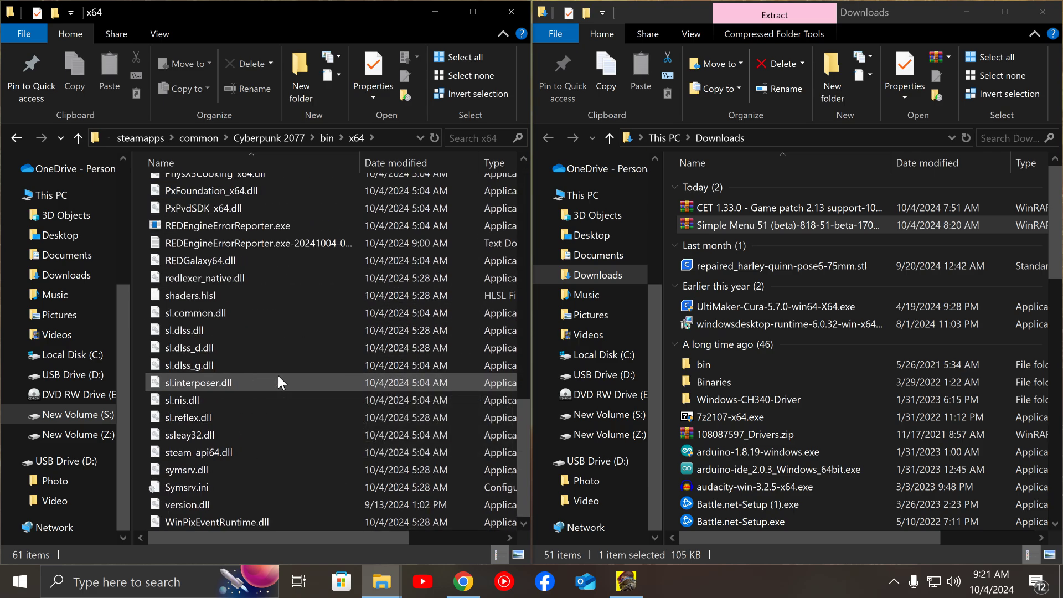
scroll("up", 3)
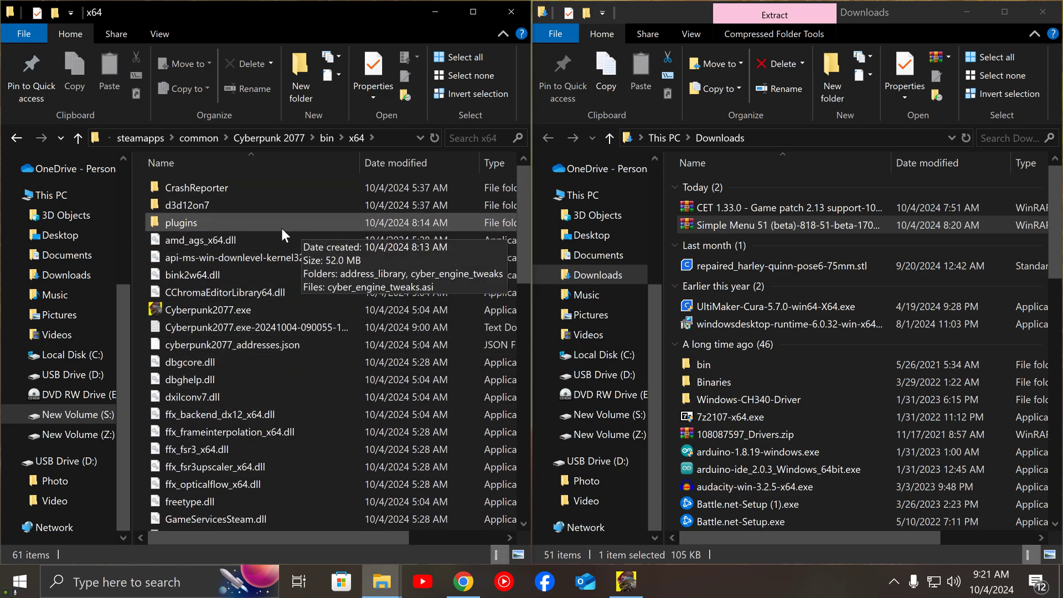
double_click(181, 223)
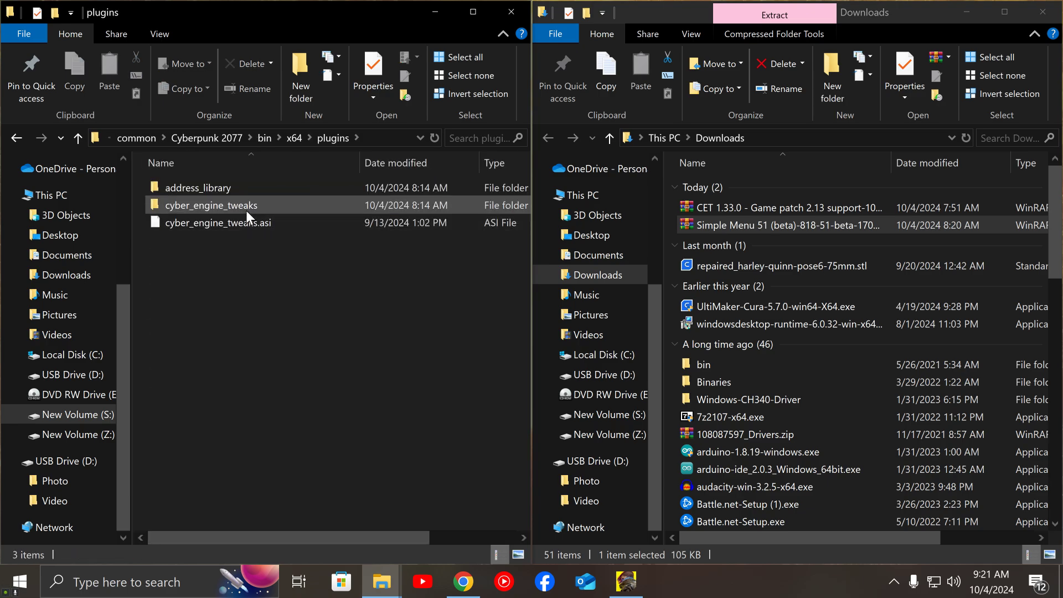
double_click(211, 205)
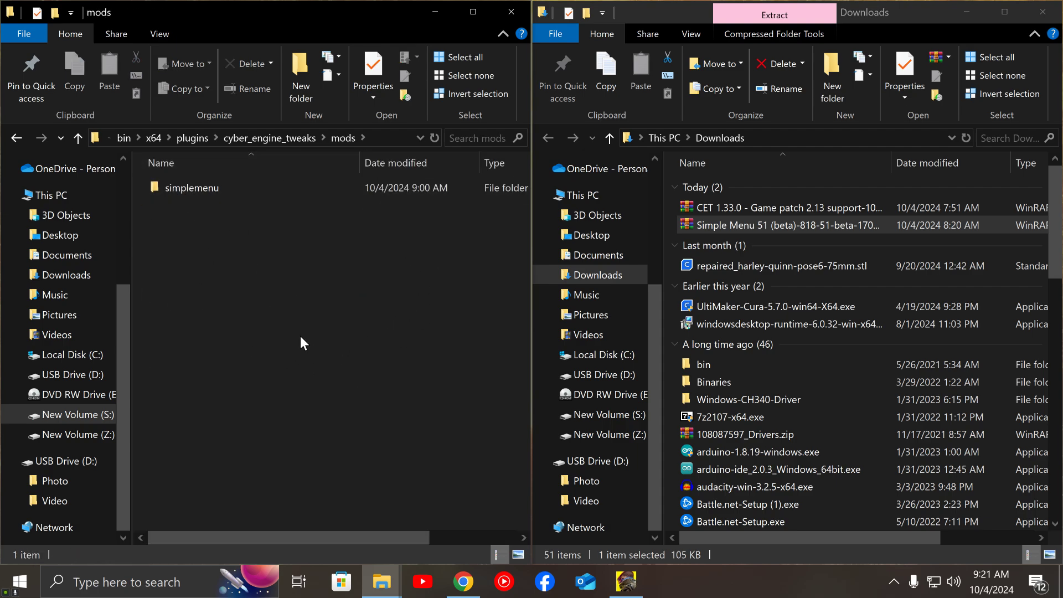
mouse_move(244, 183)
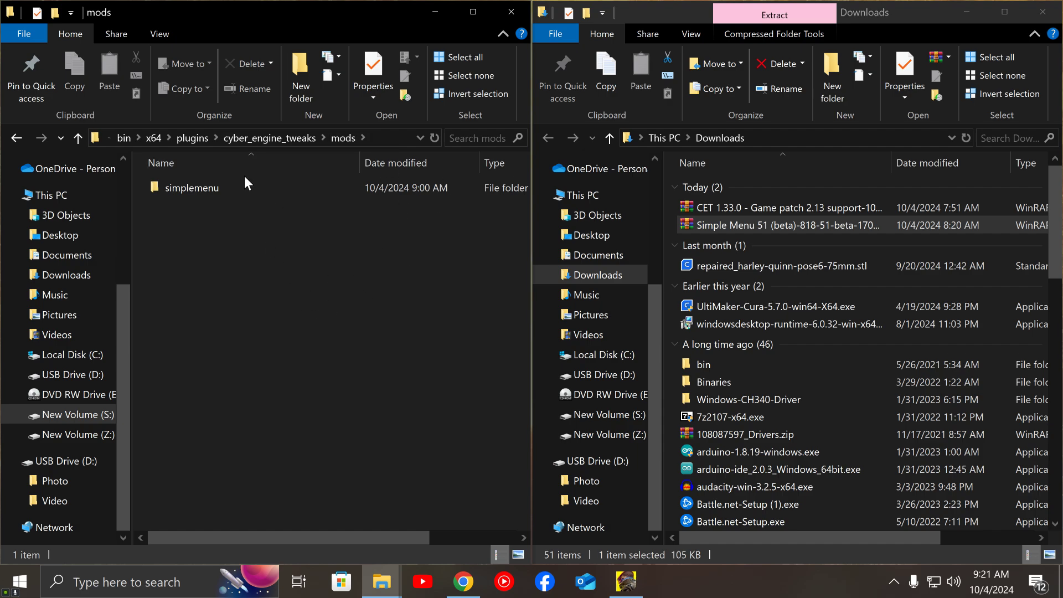
left_click(192, 187)
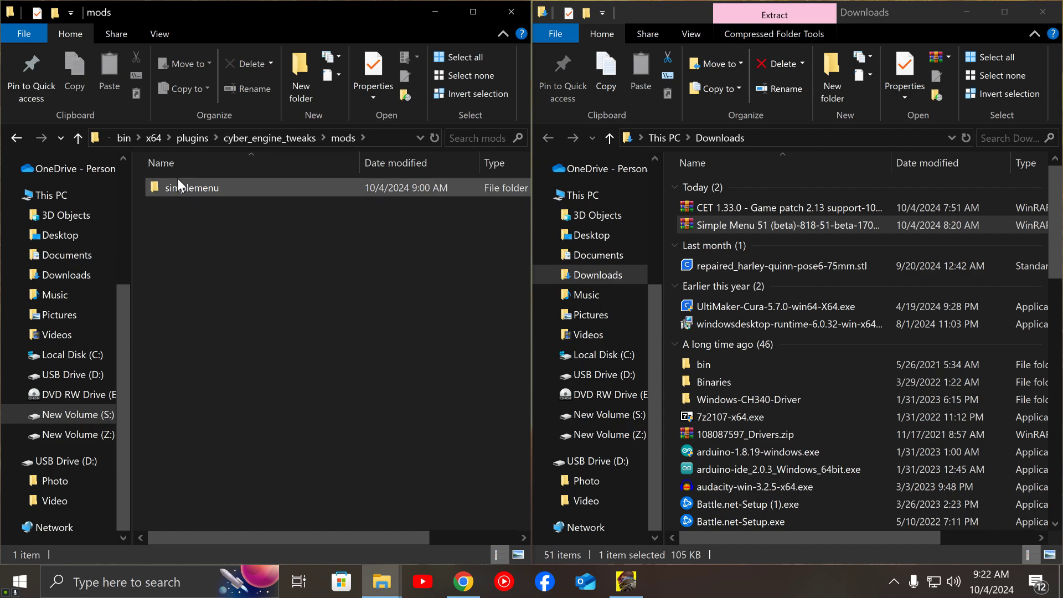
mouse_move(195, 187)
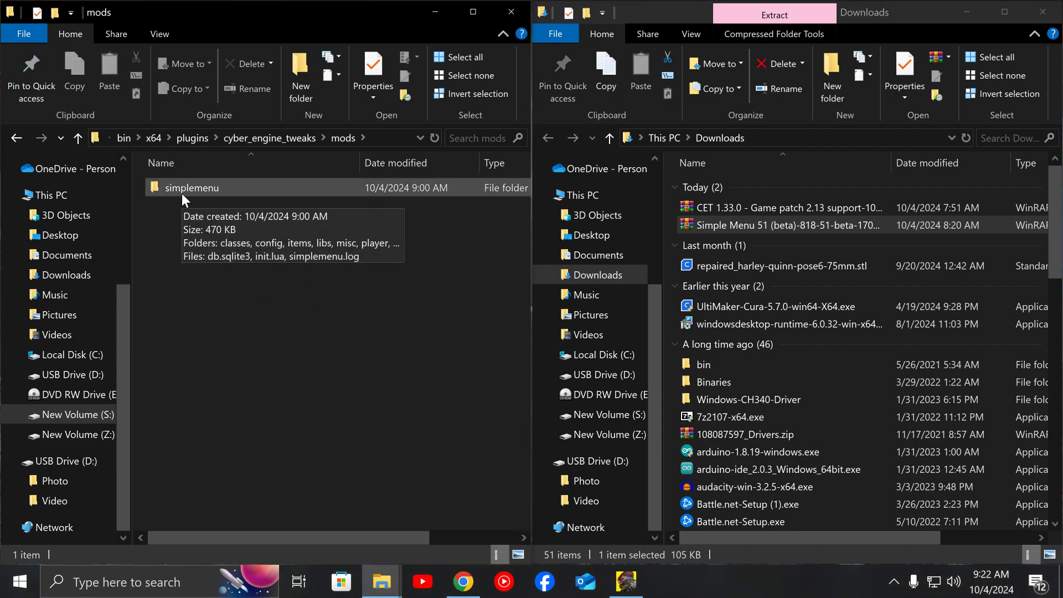
mouse_move(223, 200)
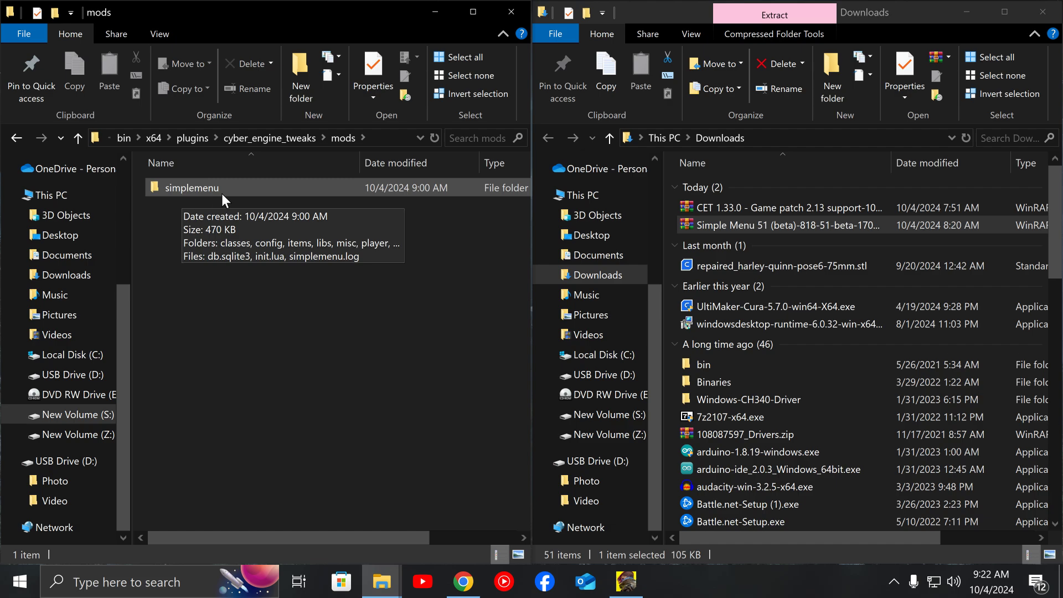
mouse_move(358, 204)
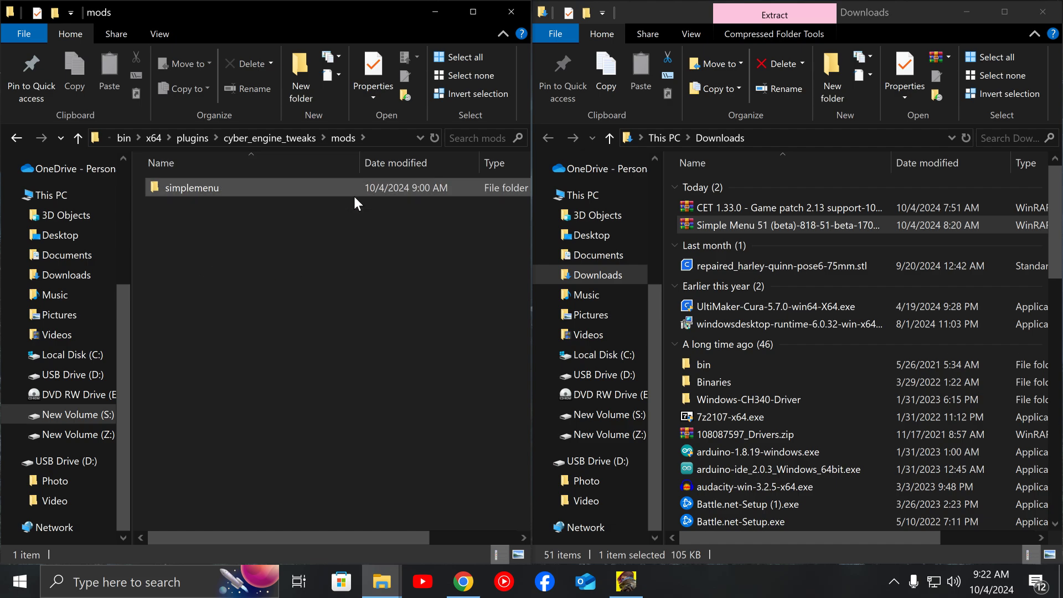
mouse_move(277, 195)
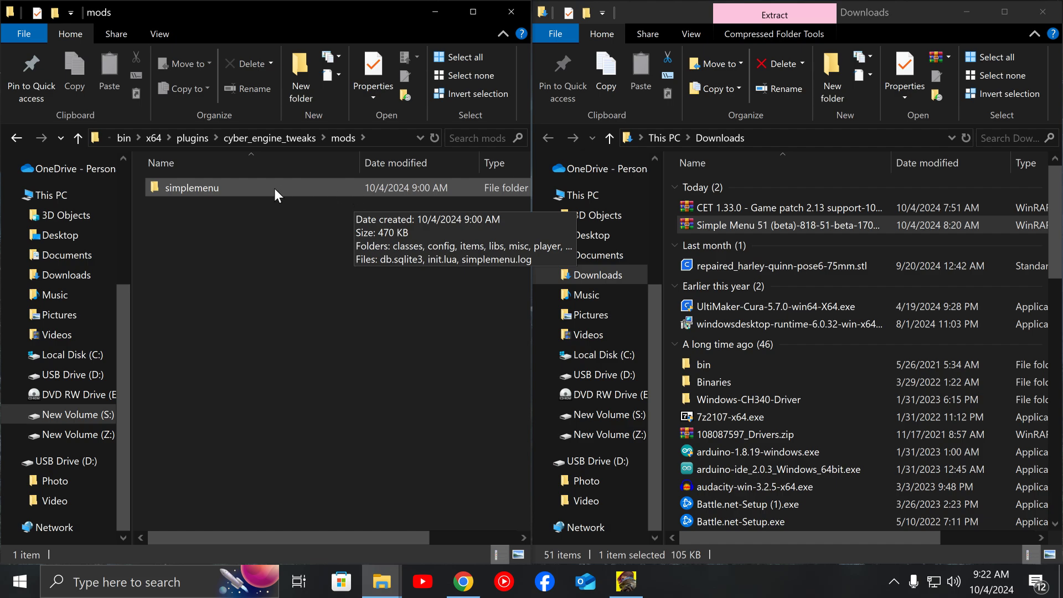
mouse_move(198, 191)
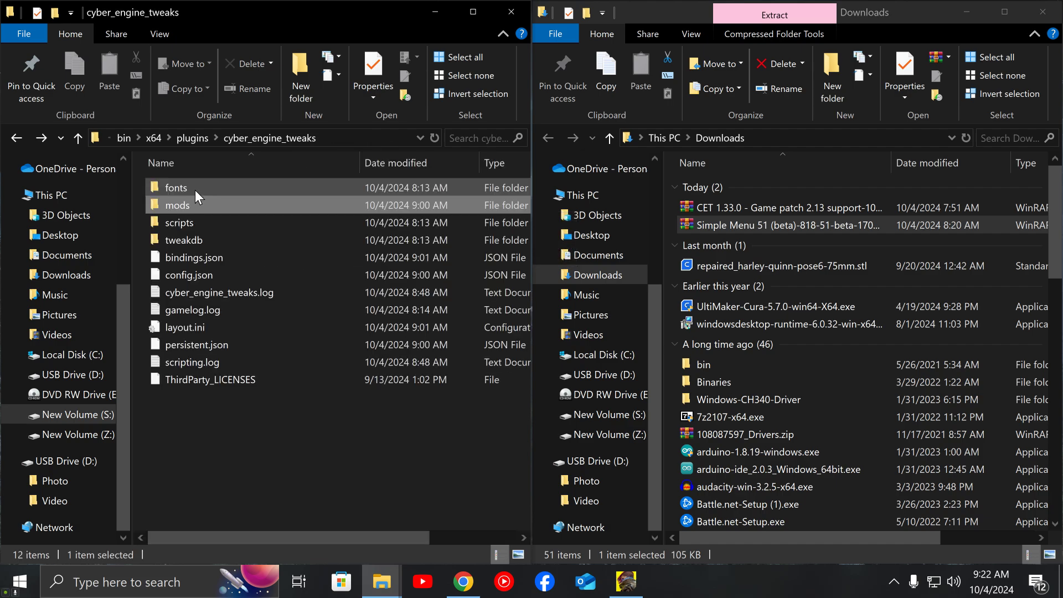
double_click(177, 205)
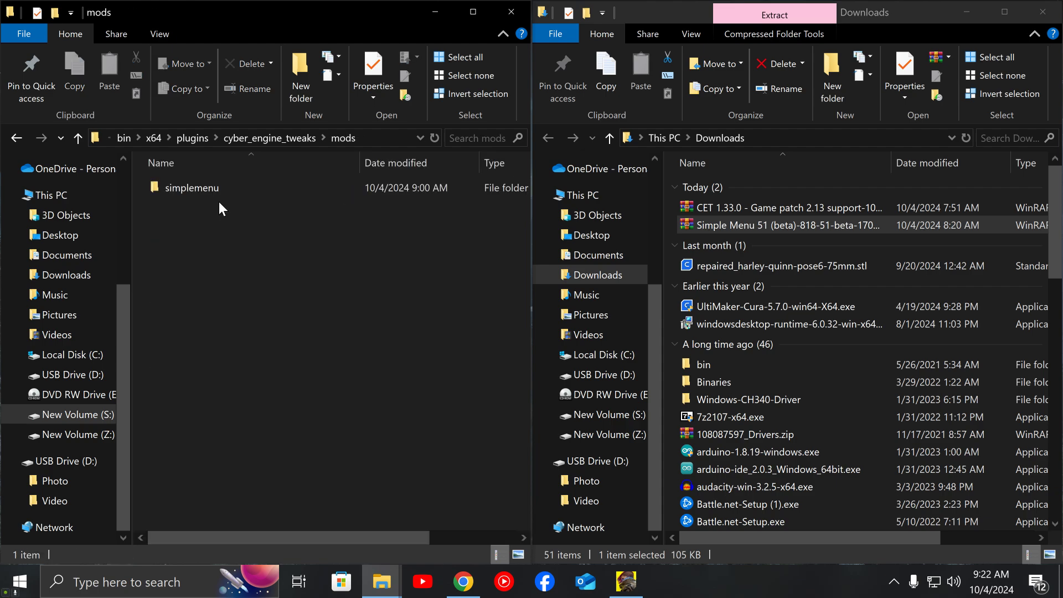
mouse_move(360, 218)
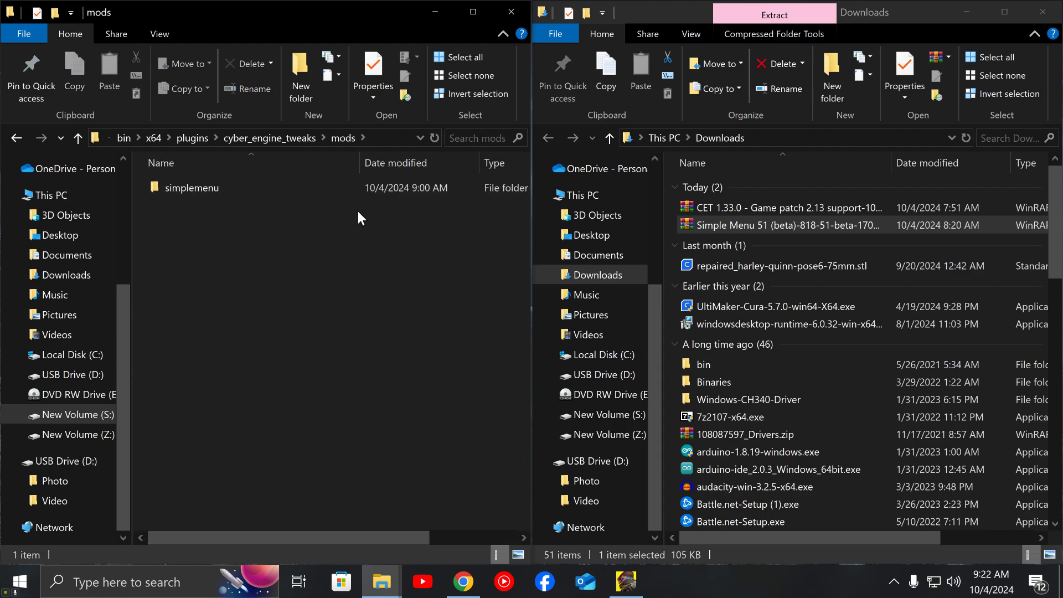
mouse_move(417, 359)
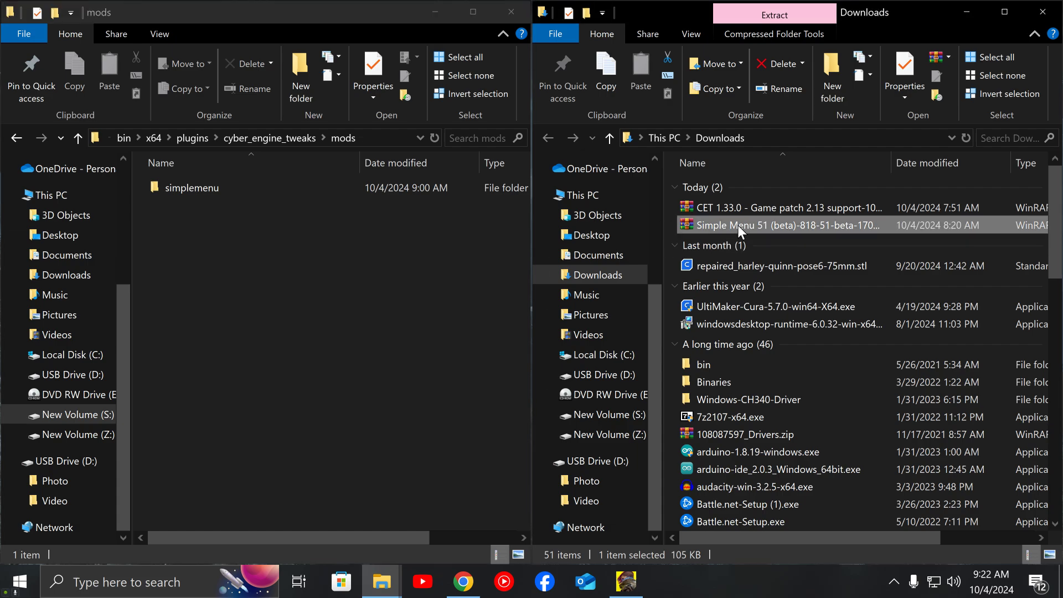
Open the Simple Menu archive in WinRAR and browse into x64 and plugins
double_click(780, 224)
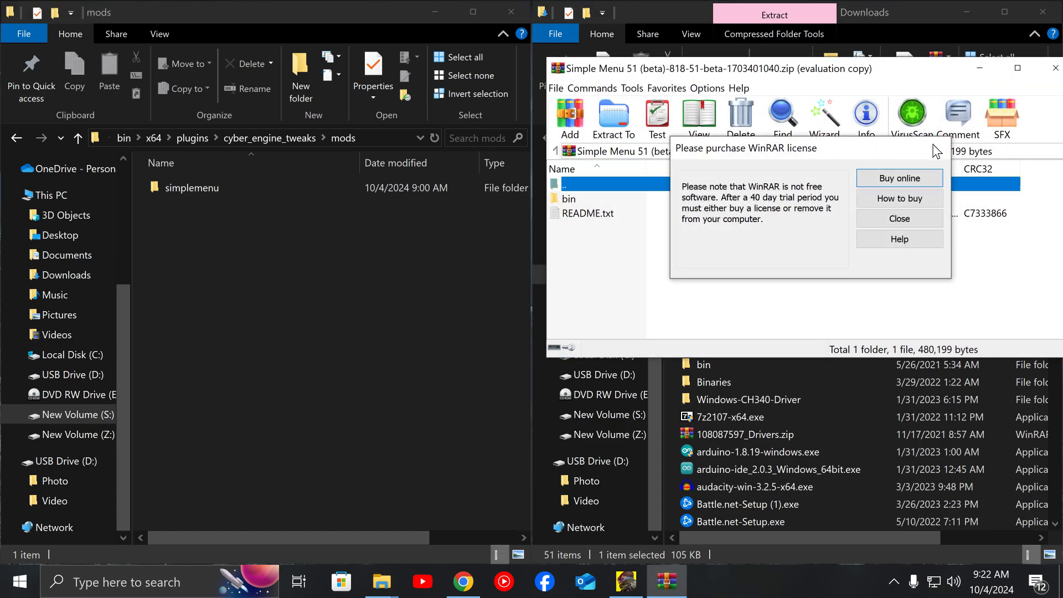
left_click(899, 219)
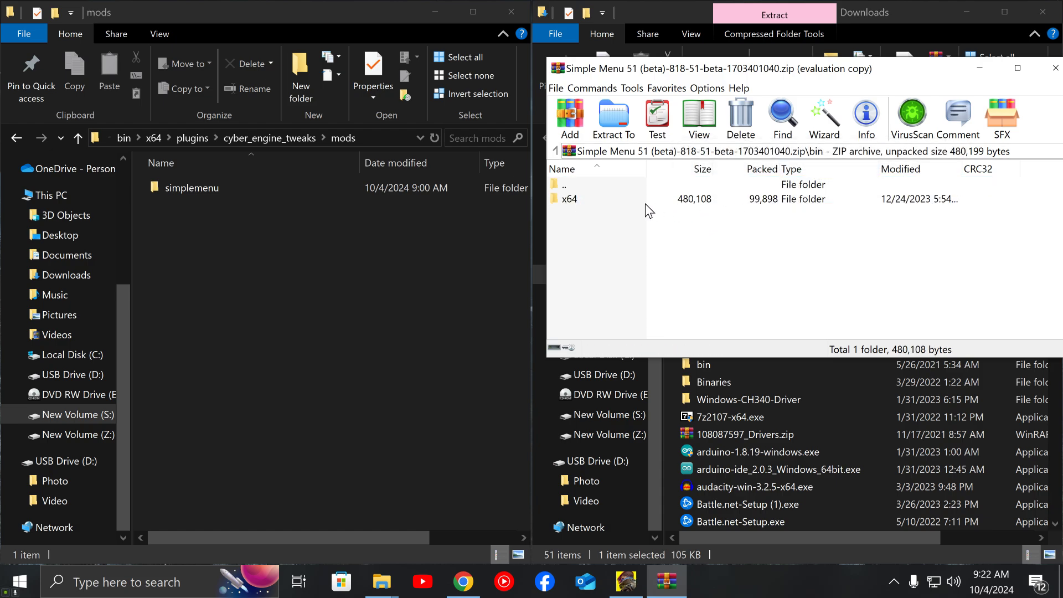
double_click(568, 199)
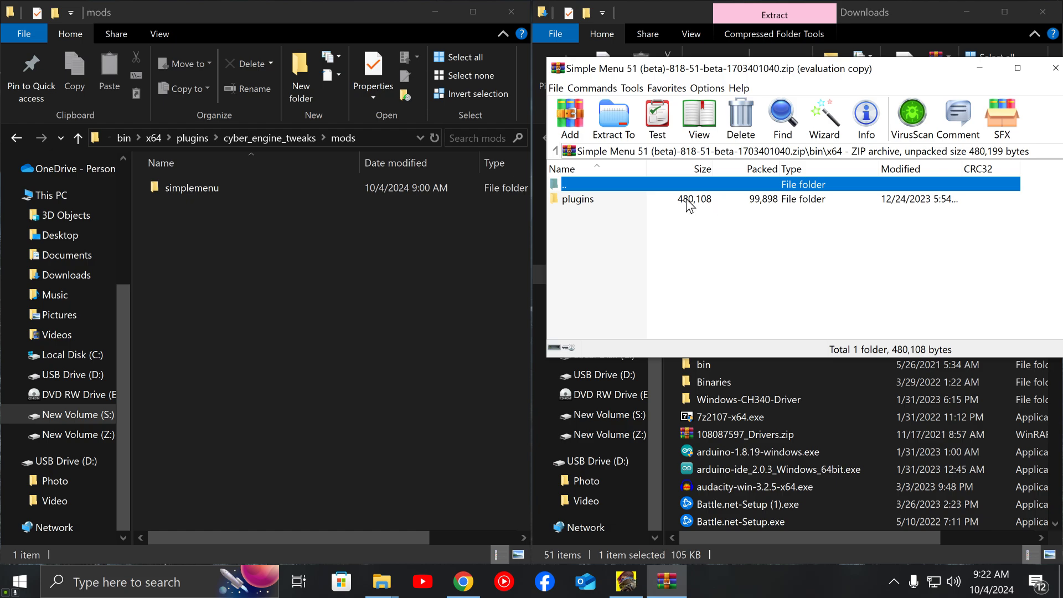
double_click(577, 199)
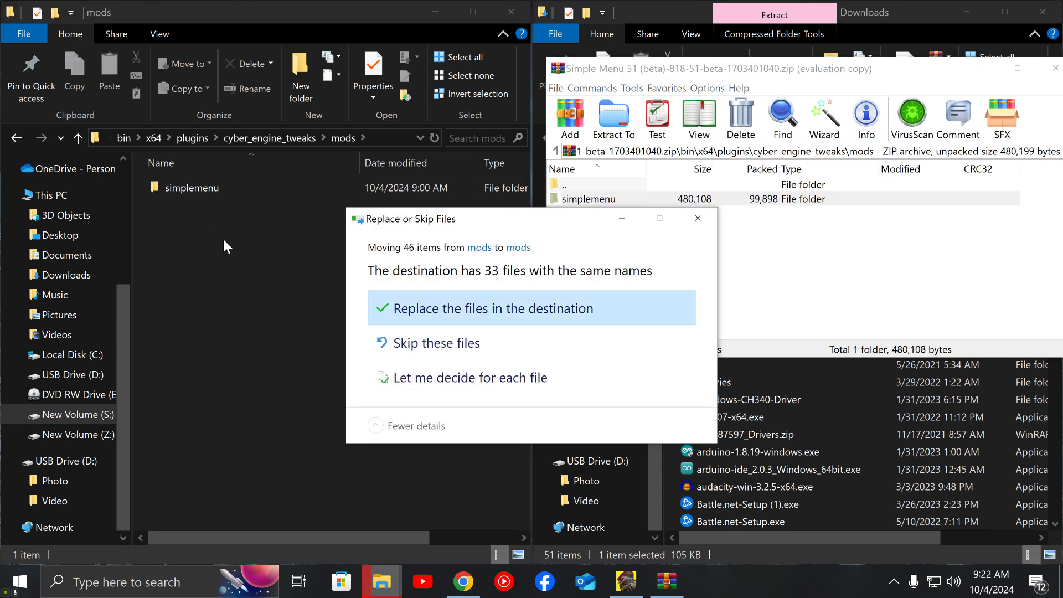
mouse_move(520, 398)
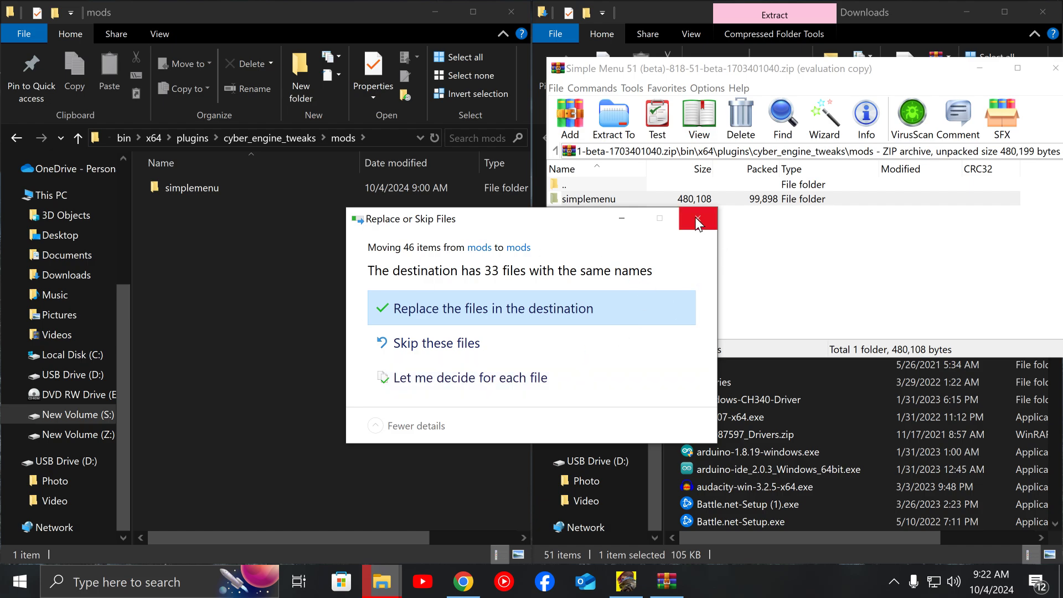
mouse_move(546, 342)
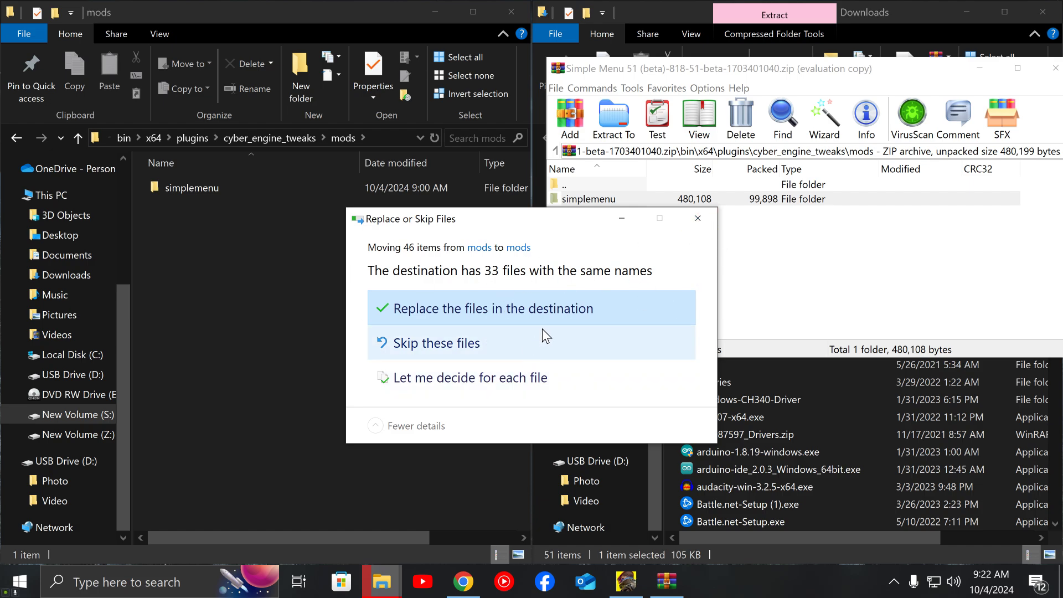
mouse_move(678, 248)
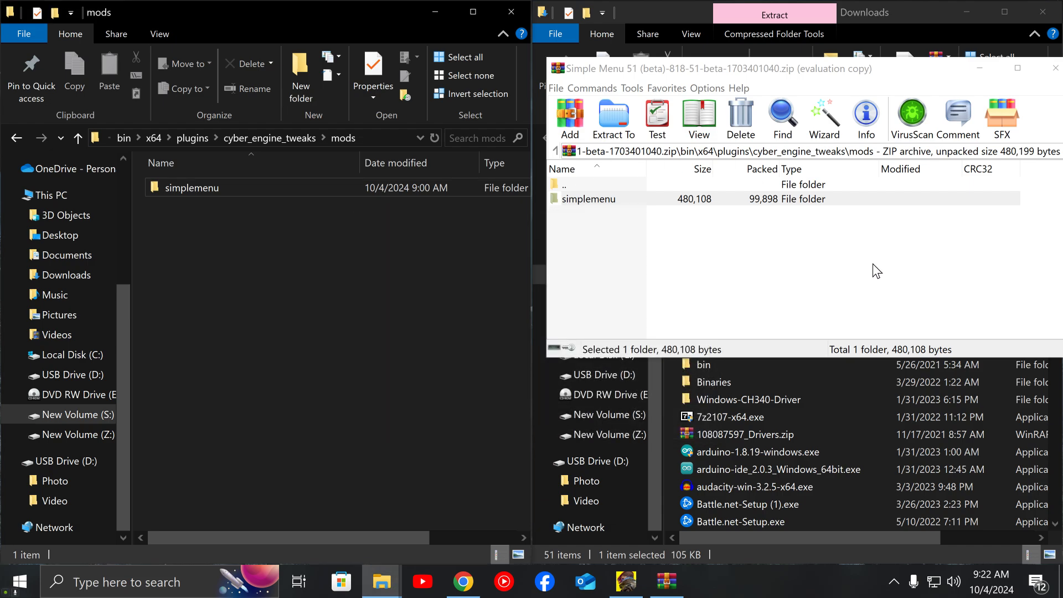
mouse_move(1056, 69)
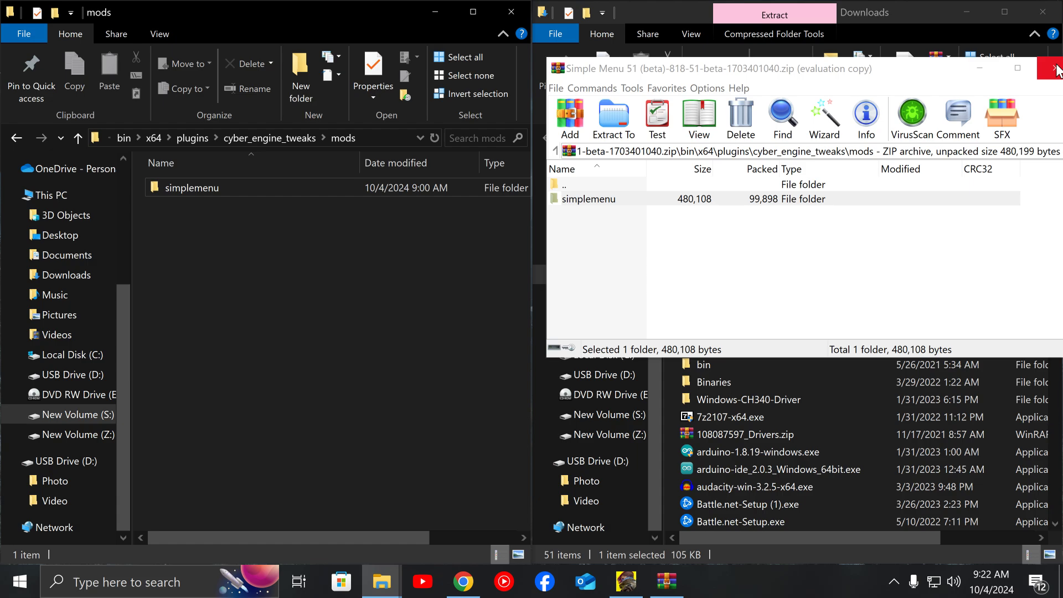
mouse_move(979, 68)
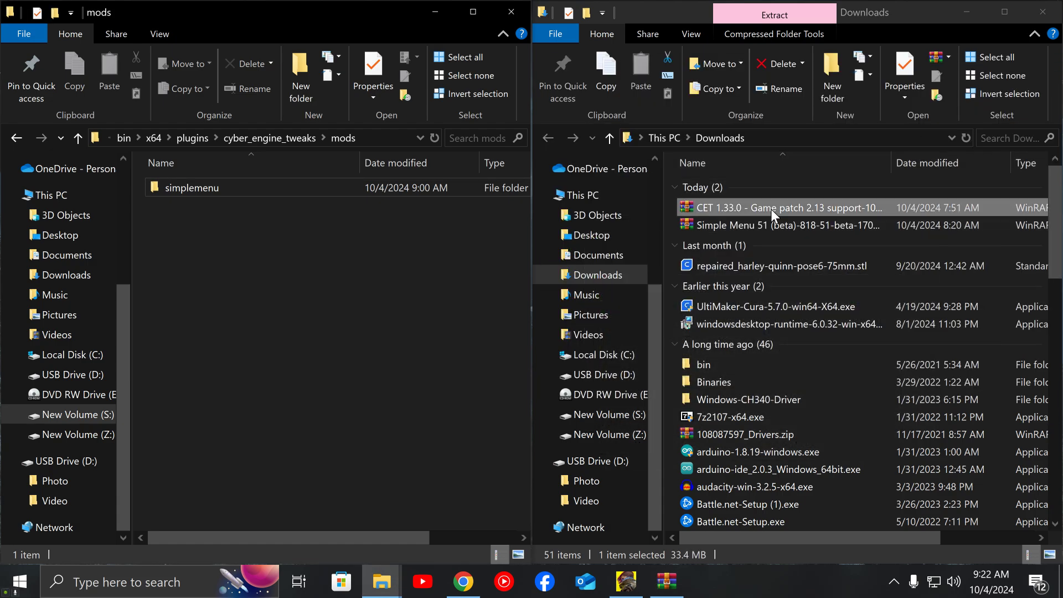
Open the CET 1.33.0 archive and browse Explorer through bin\x64\plugins\cyber_engine_tweaks
double_click(780, 208)
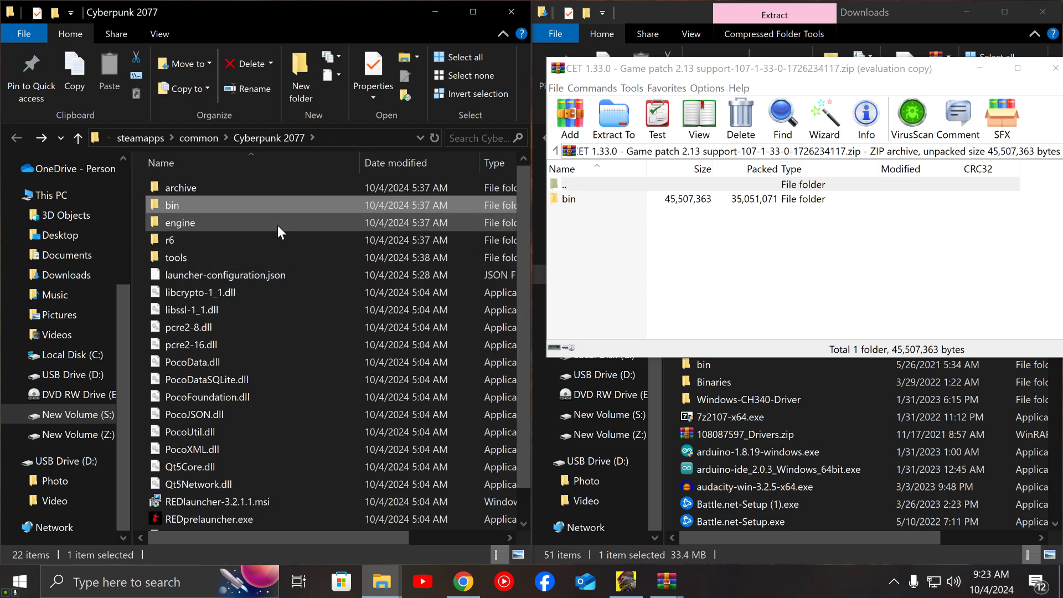
mouse_move(203, 210)
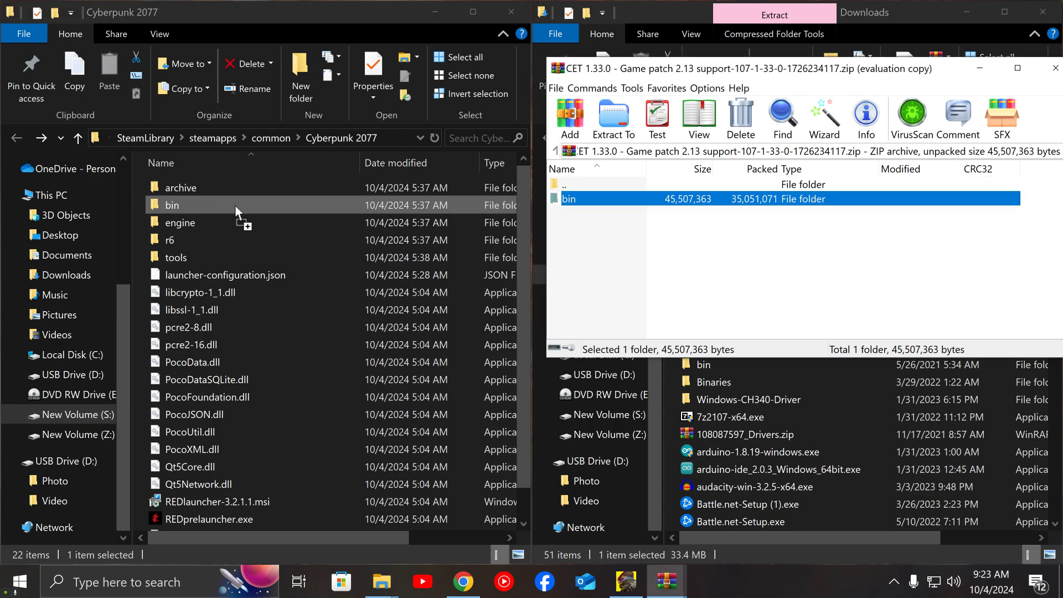
mouse_move(285, 209)
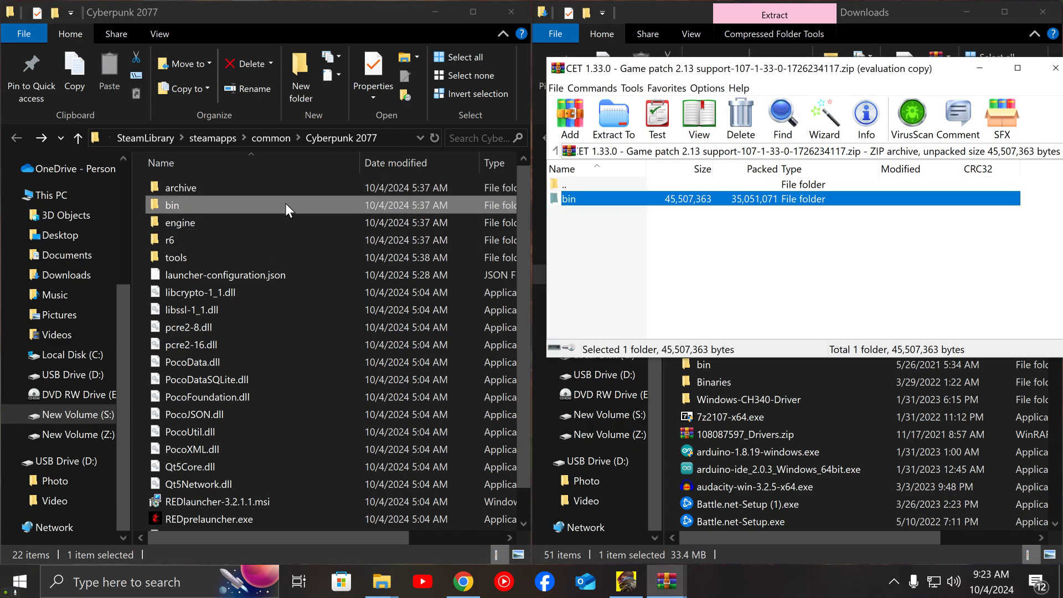
double_click(172, 205)
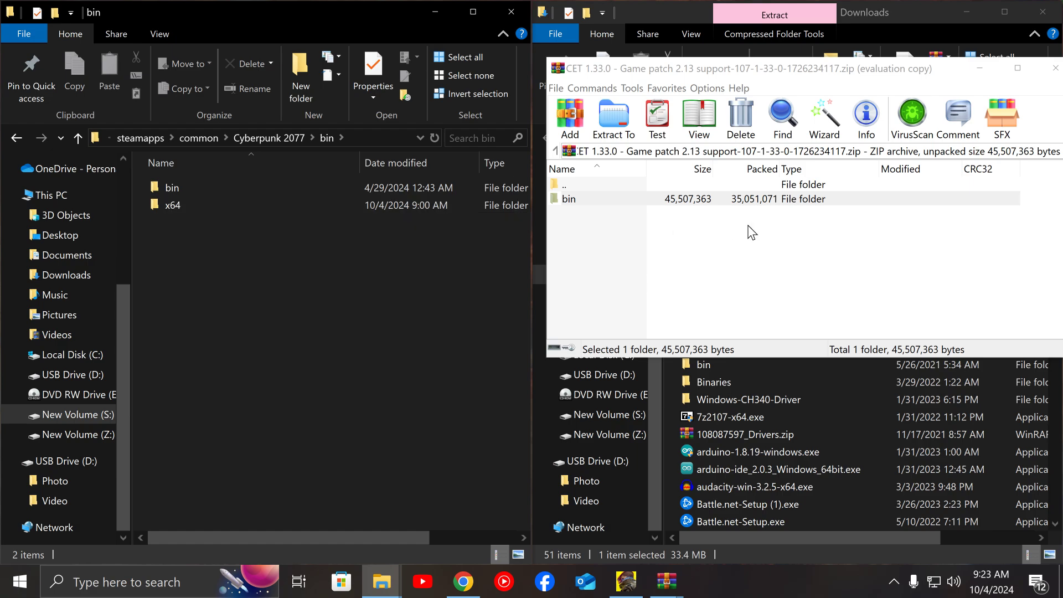
double_click(173, 204)
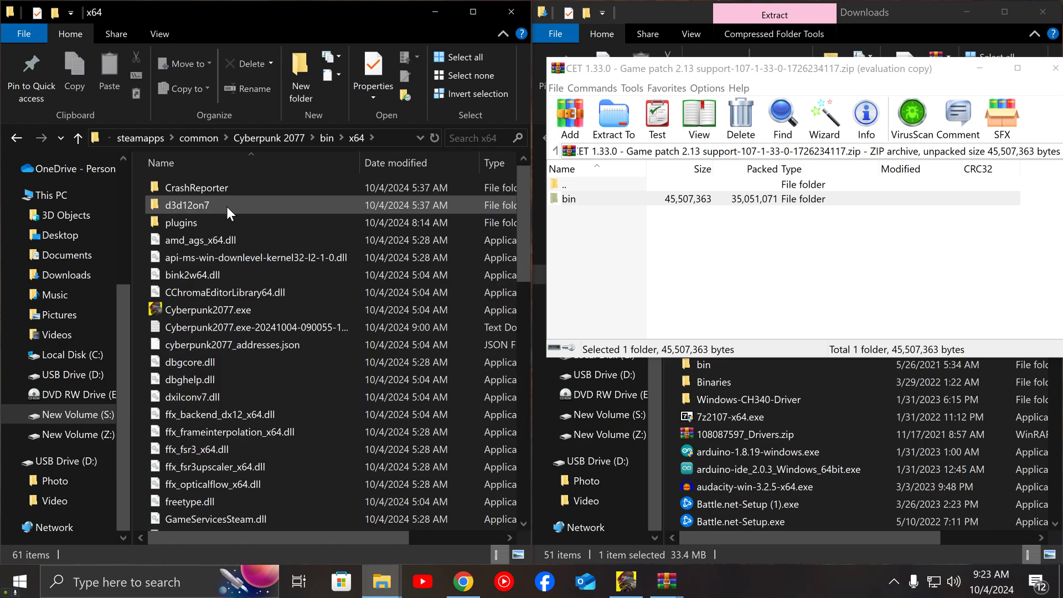
double_click(181, 223)
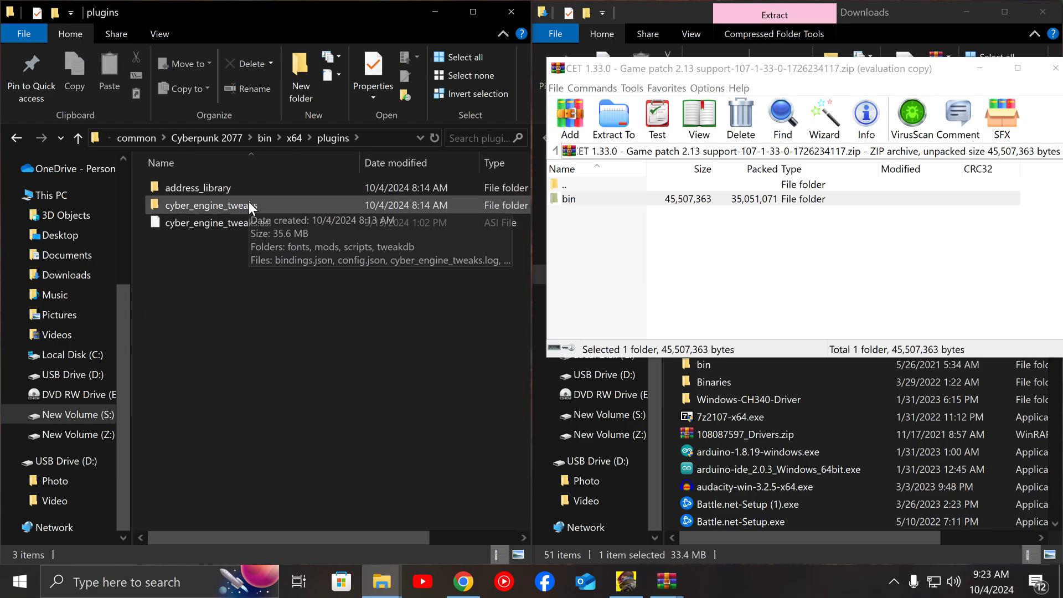
double_click(211, 205)
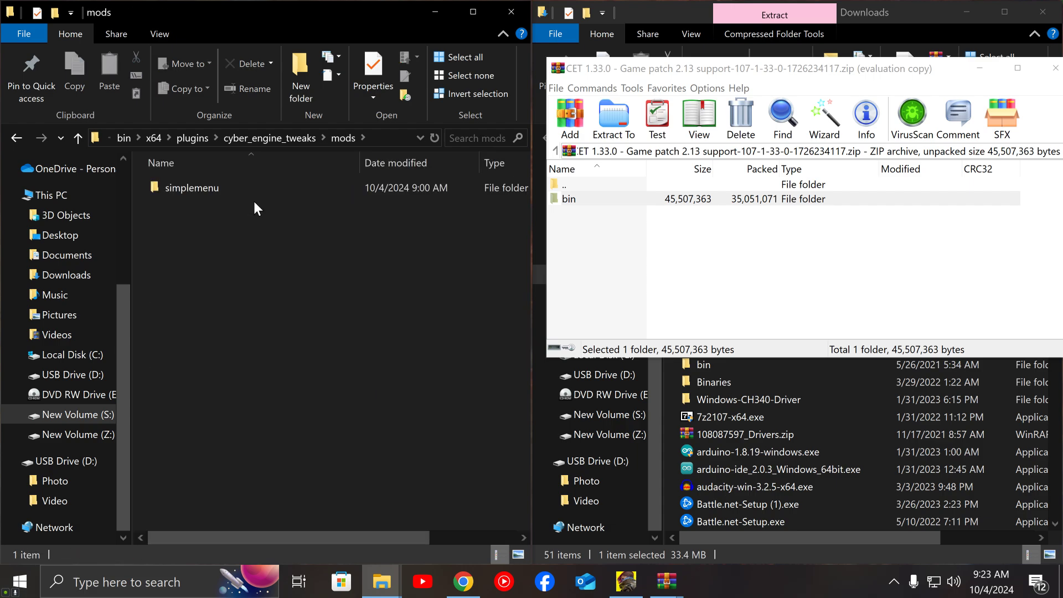
mouse_move(663, 197)
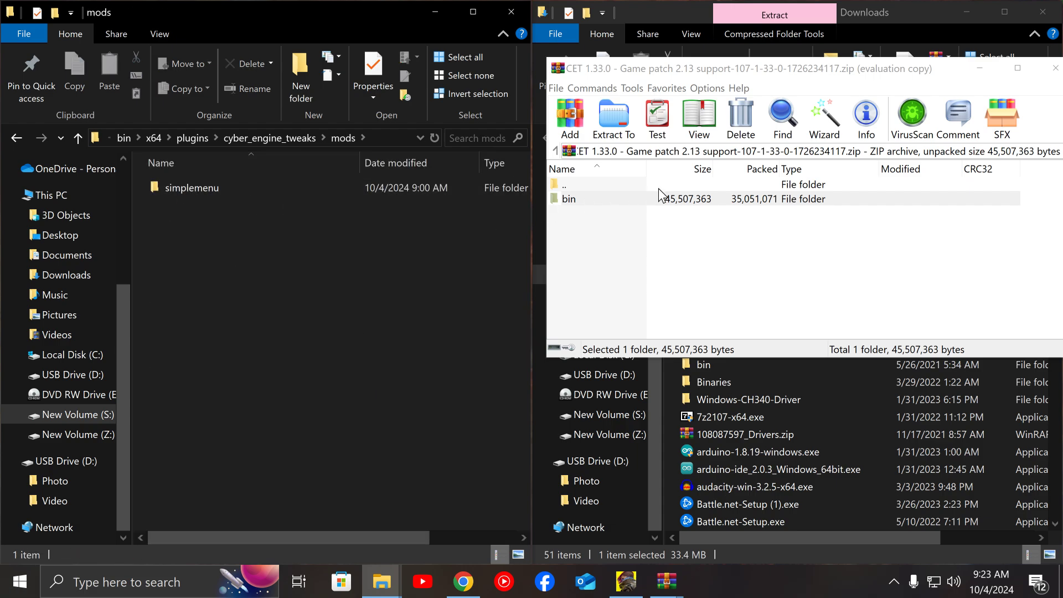
Close the CET archive, reopen Simple Menu, and browse to its mods folder
left_click(1055, 68)
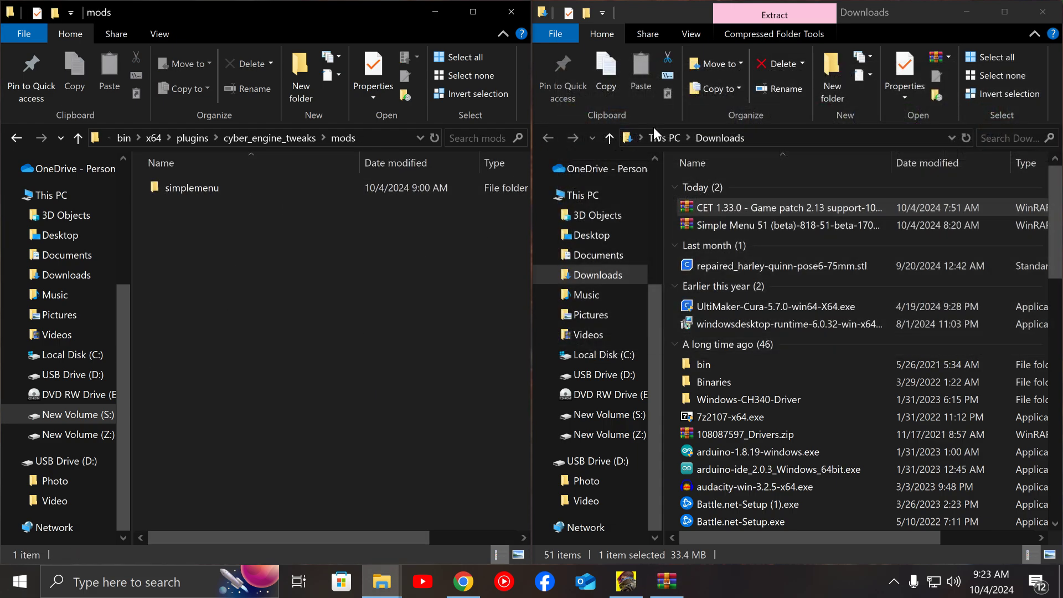
left_click(780, 225)
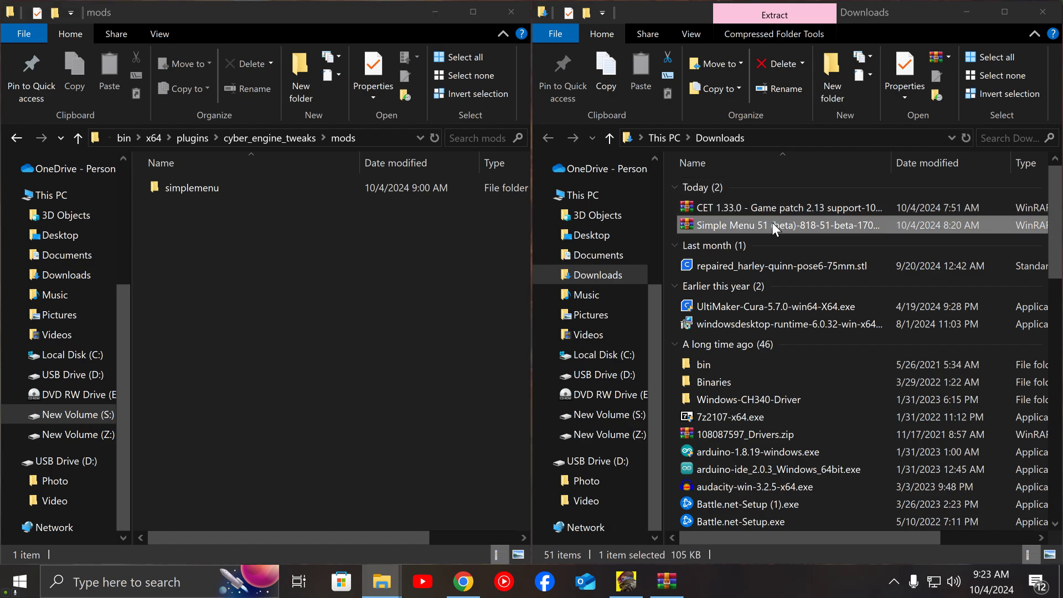
double_click(780, 225)
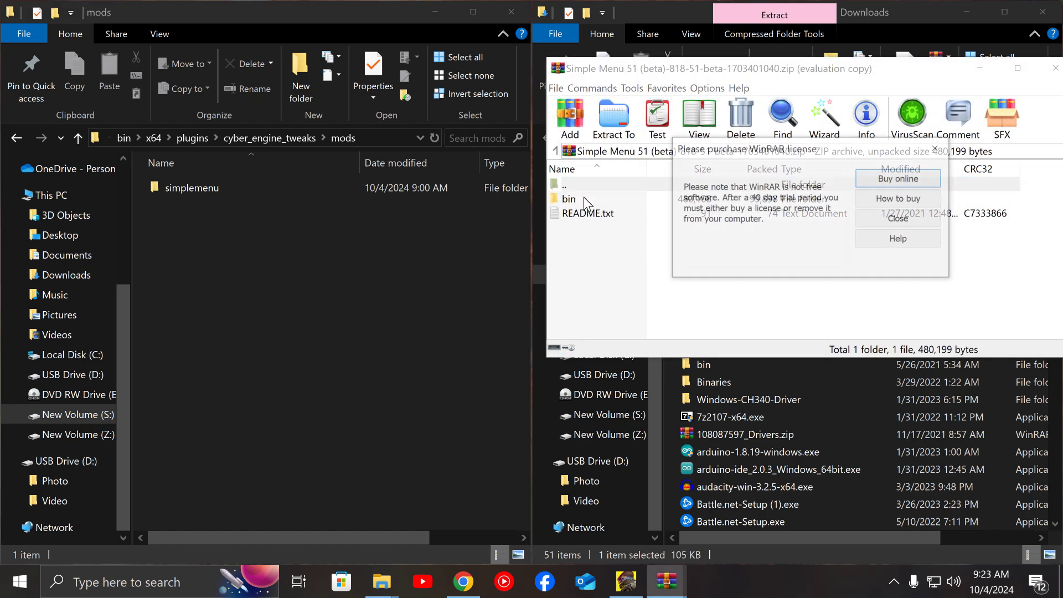
left_click(896, 219)
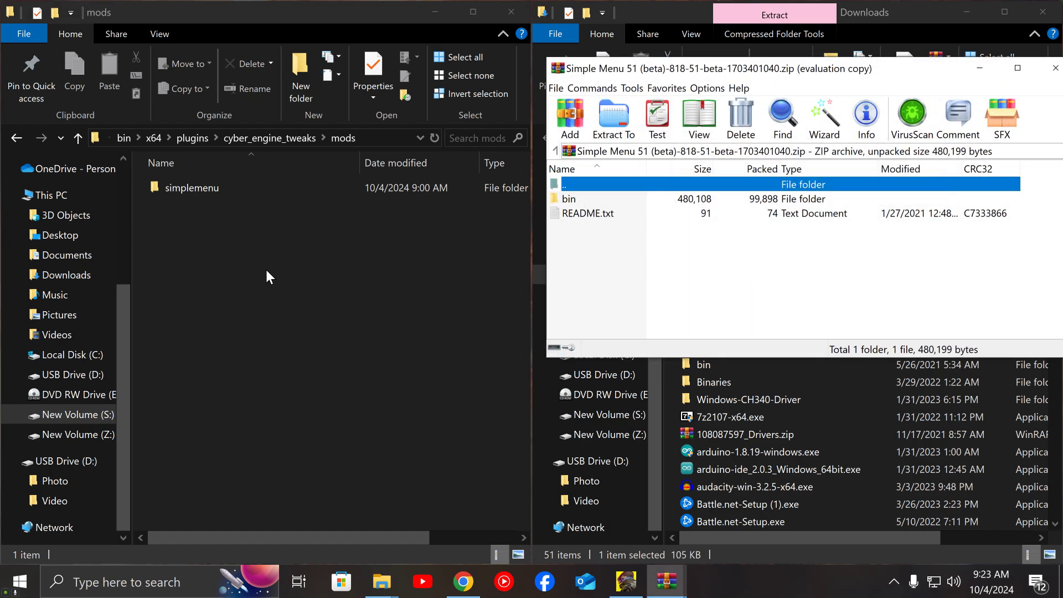
mouse_move(463, 275)
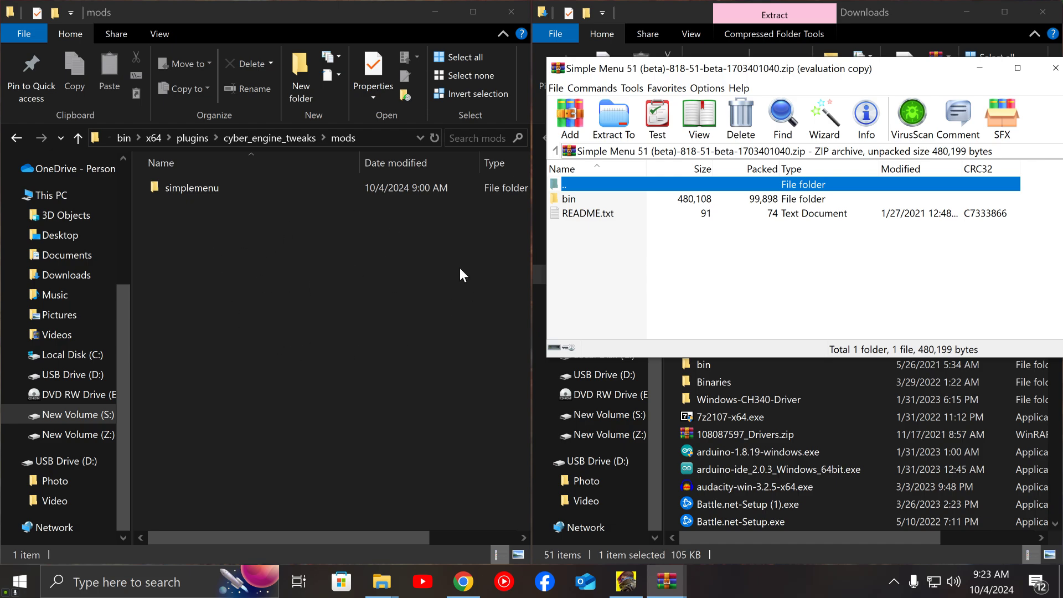
double_click(568, 199)
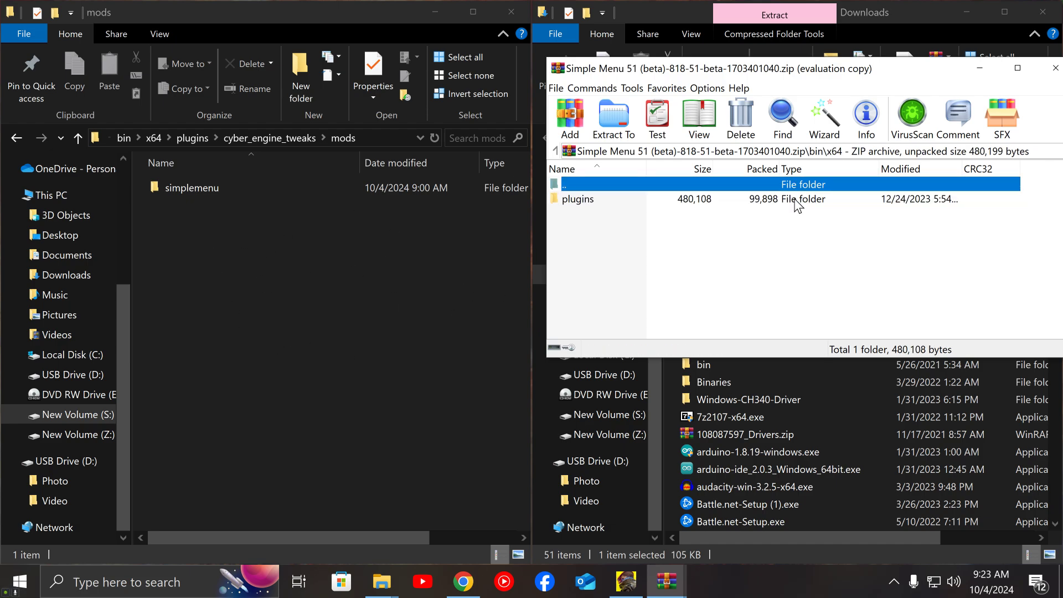
double_click(578, 199)
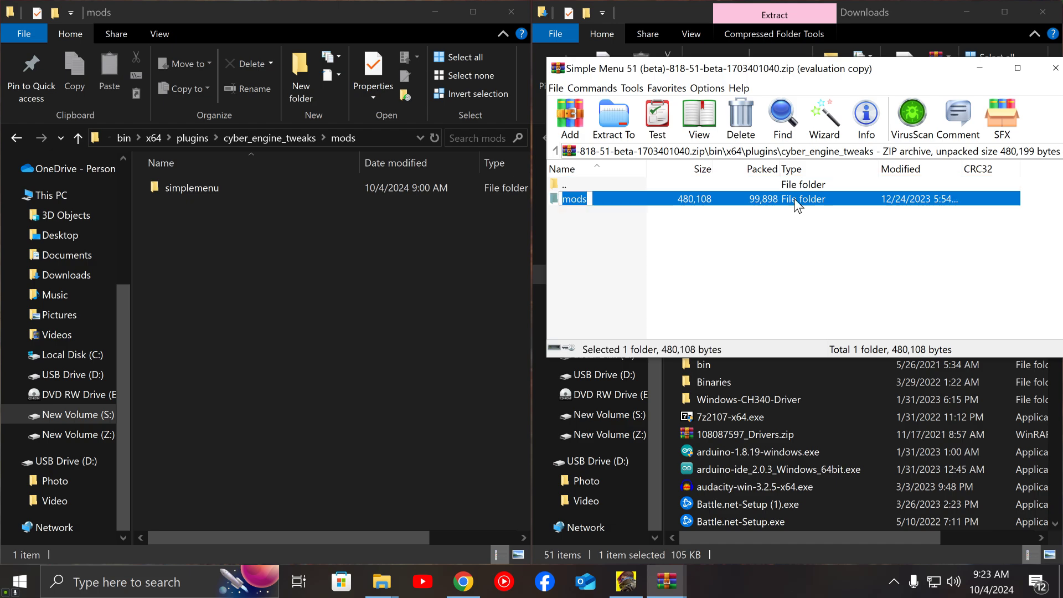
double_click(574, 198)
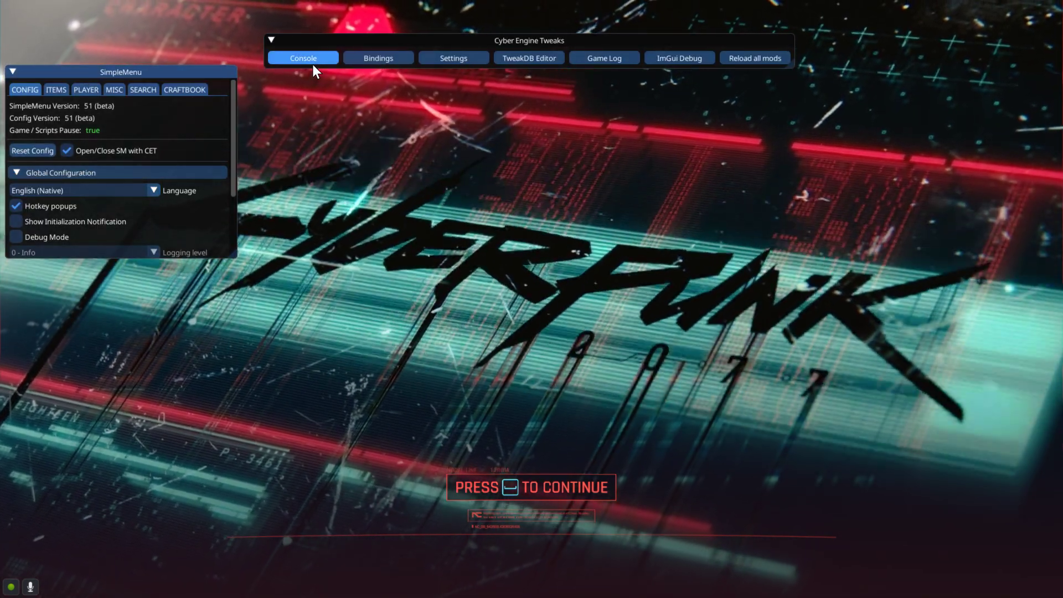
Check the CET console for the simplemenu loaded message, then close the console
left_click(302, 58)
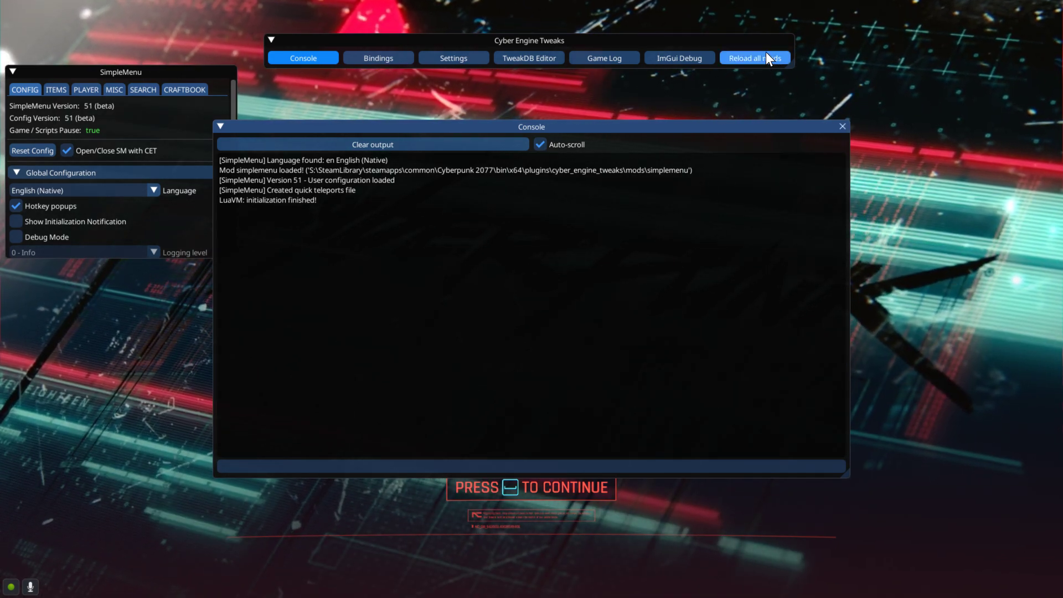
left_click(842, 126)
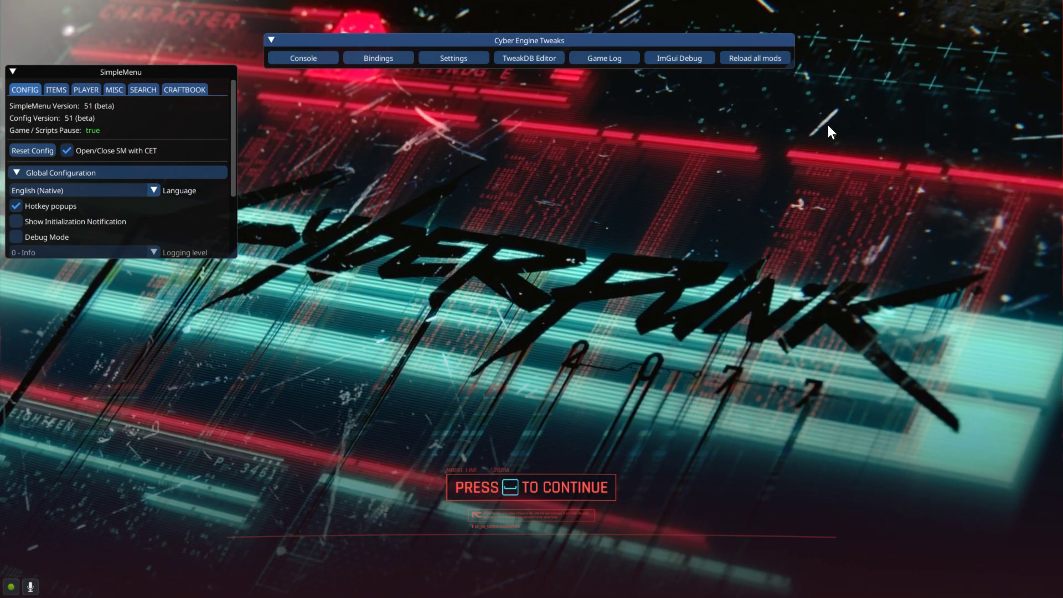
mouse_move(283, 83)
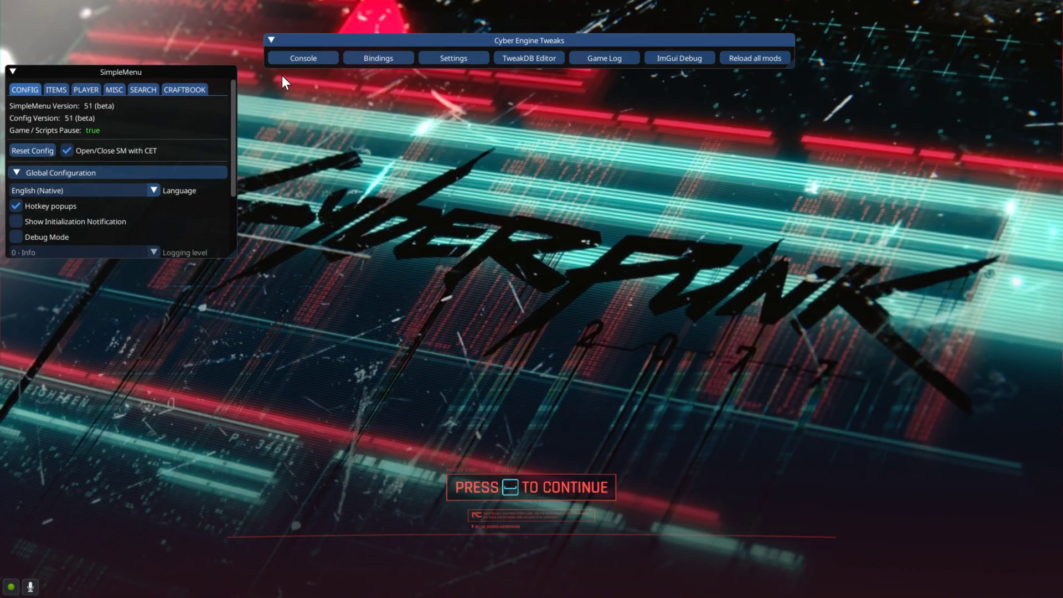